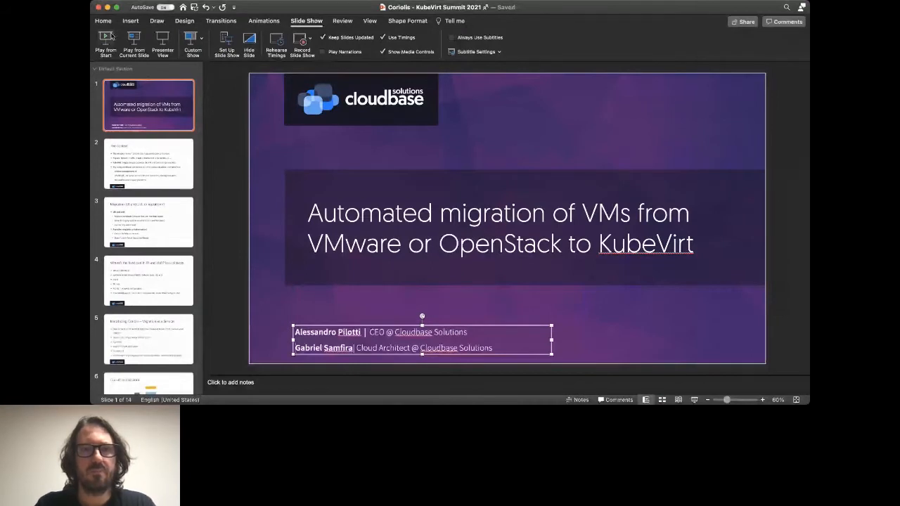
- Advance the slideshow to the OS morphing slide
click(107, 45)
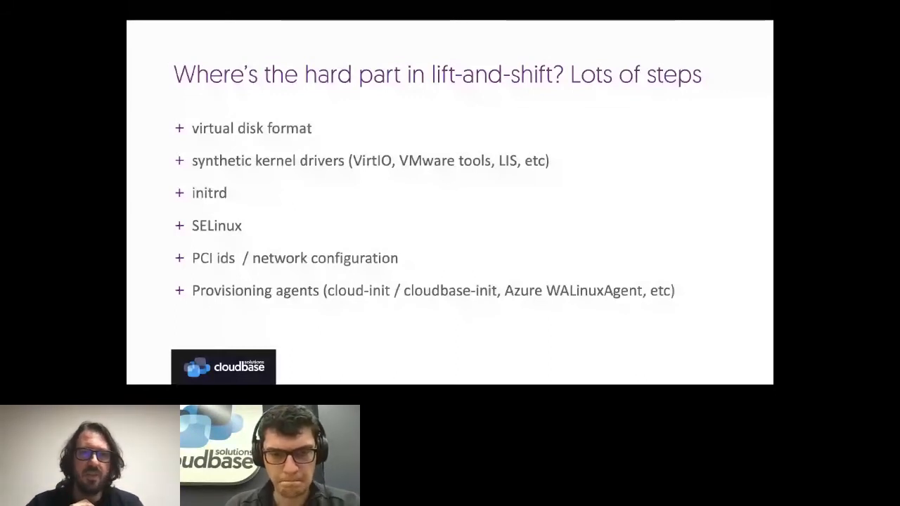
key(Right)
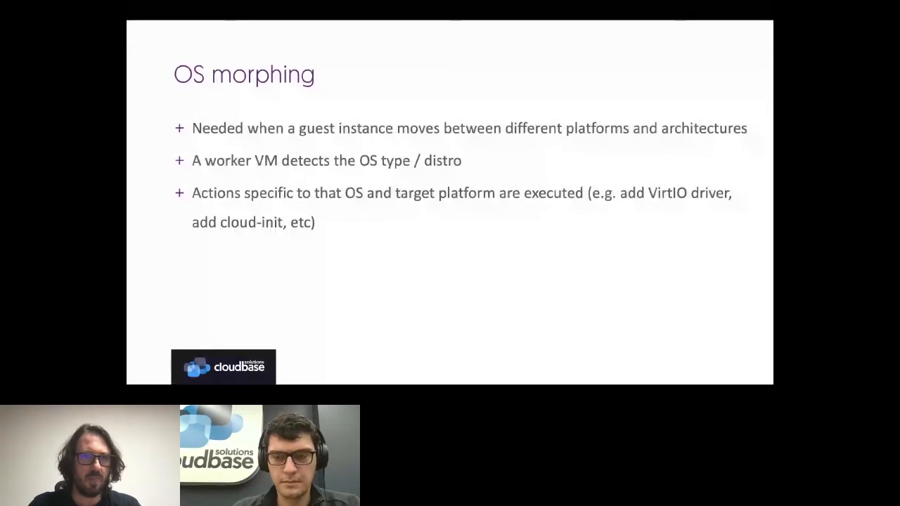
key(Right)
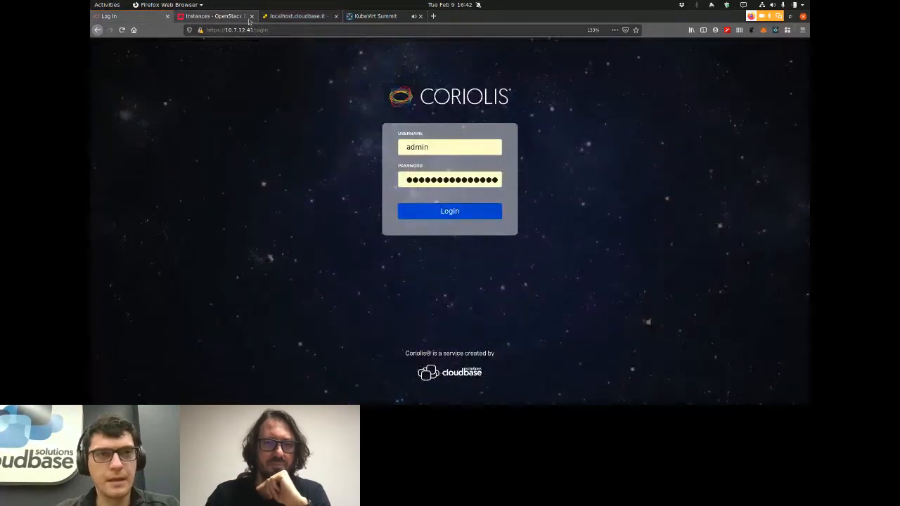
- Bring up the ESXi Host Client with the CentOS 8 VM console at its login prompt
click(296, 16)
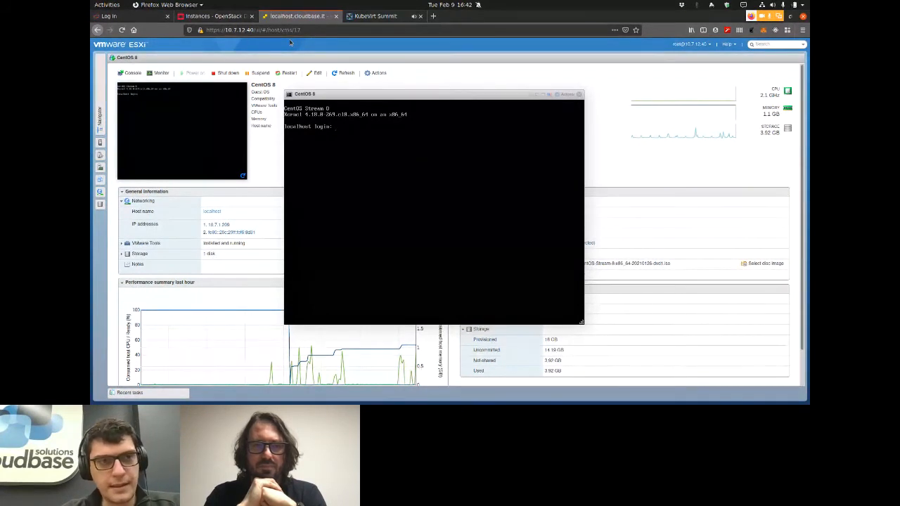
click(211, 17)
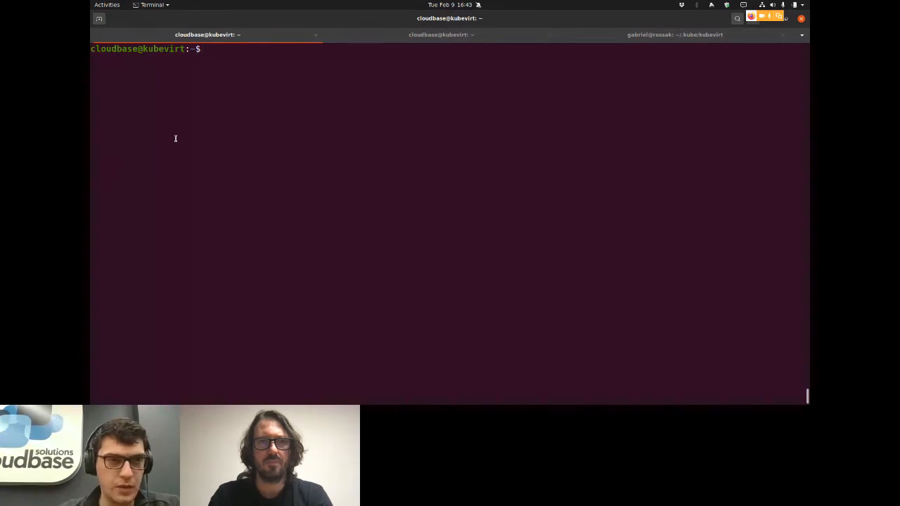
- Reload the page, returning to the Coriolis login screen
key(ctrl+r)
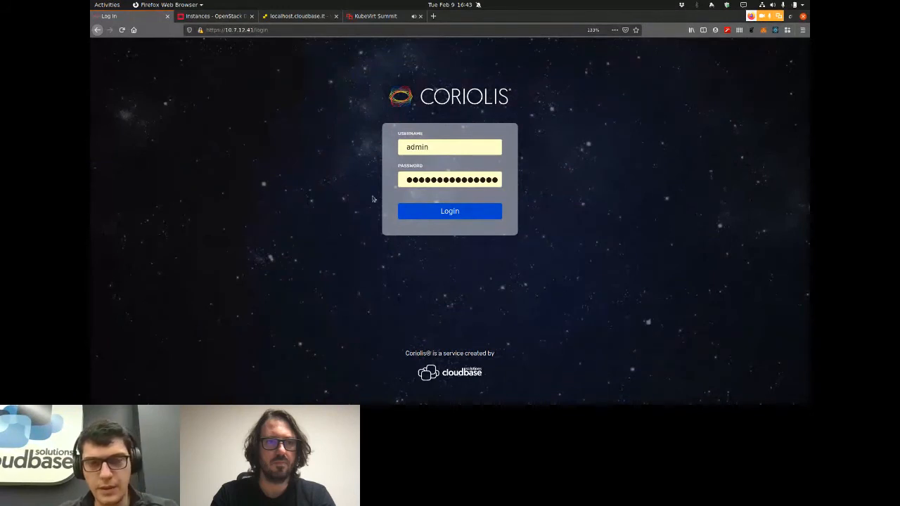
- Log in to Coriolis as admin and land on the dashboard
click(450, 211)
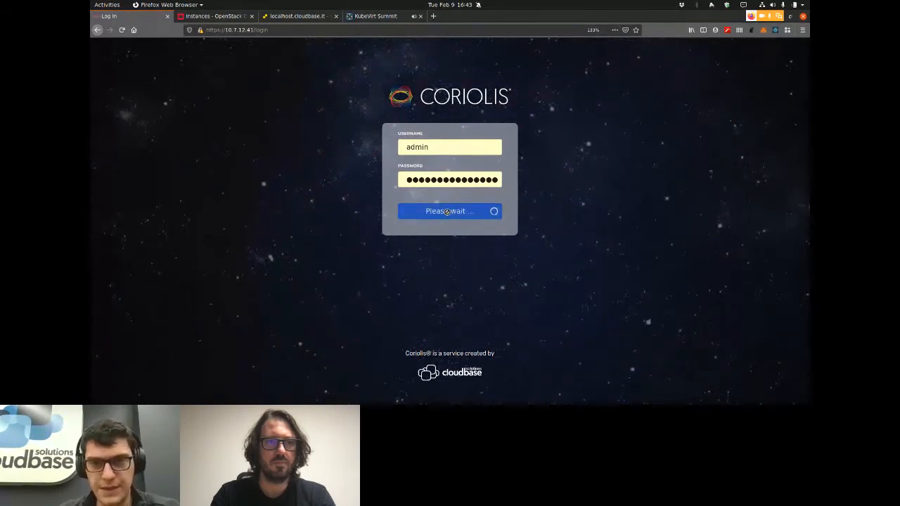
click(450, 211)
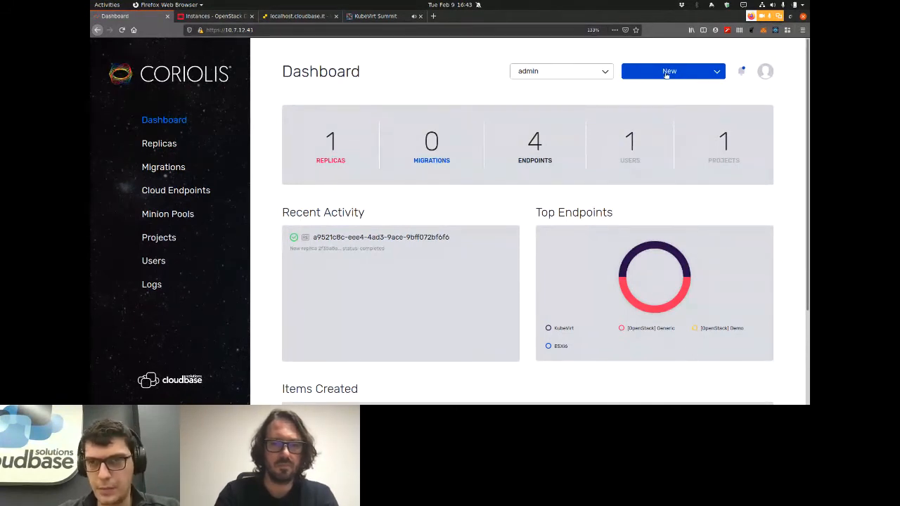
- Start a new KubeVirt endpoint named 'Kubevirt demo' and browse for its kube config file
click(669, 70)
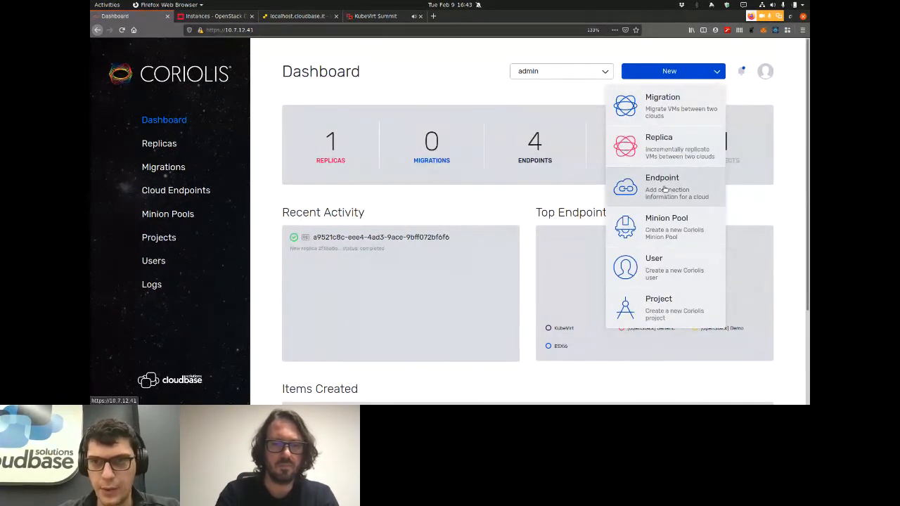
click(661, 185)
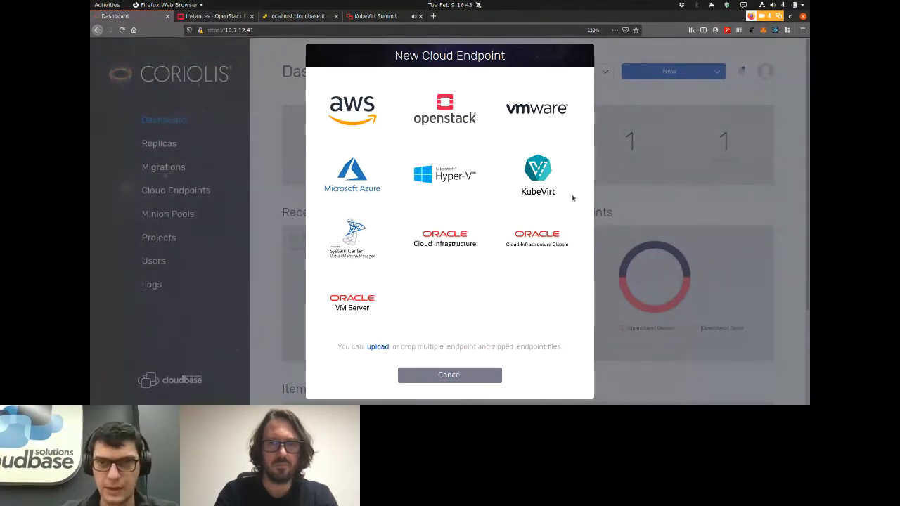
click(537, 174)
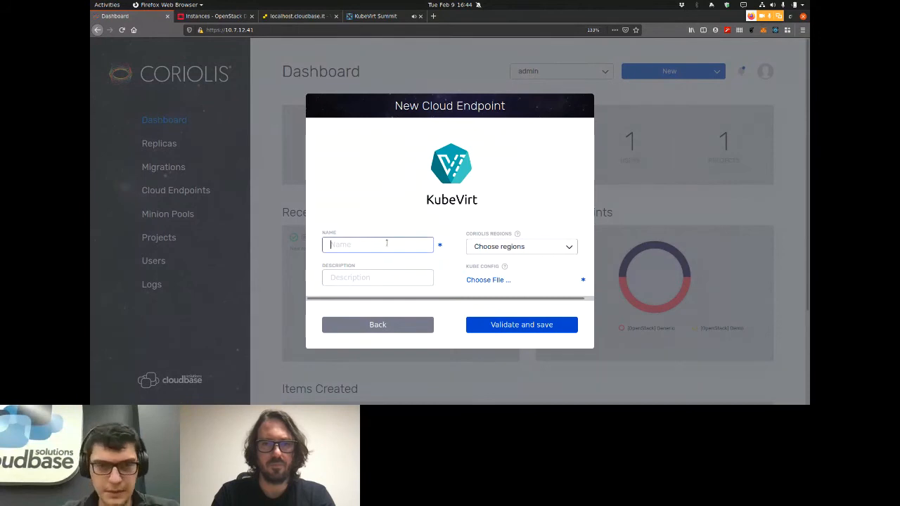
text(Kubevirt demo)
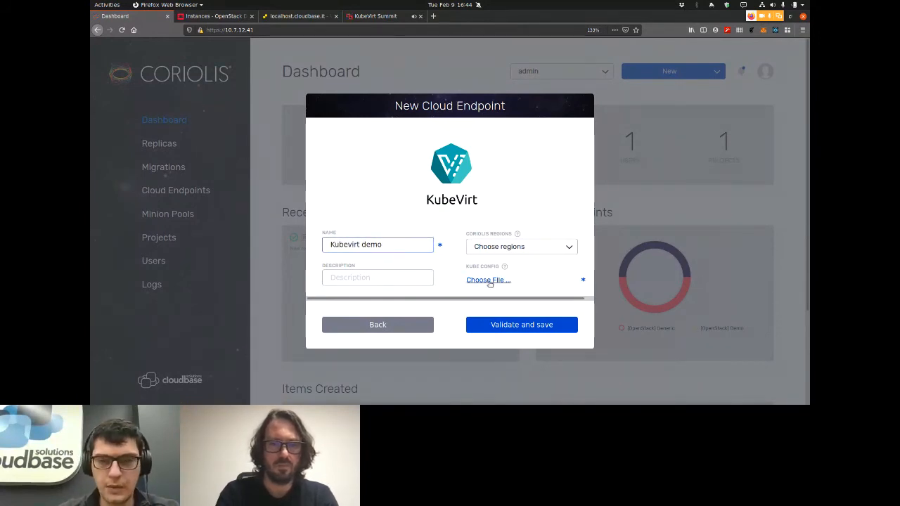
click(488, 280)
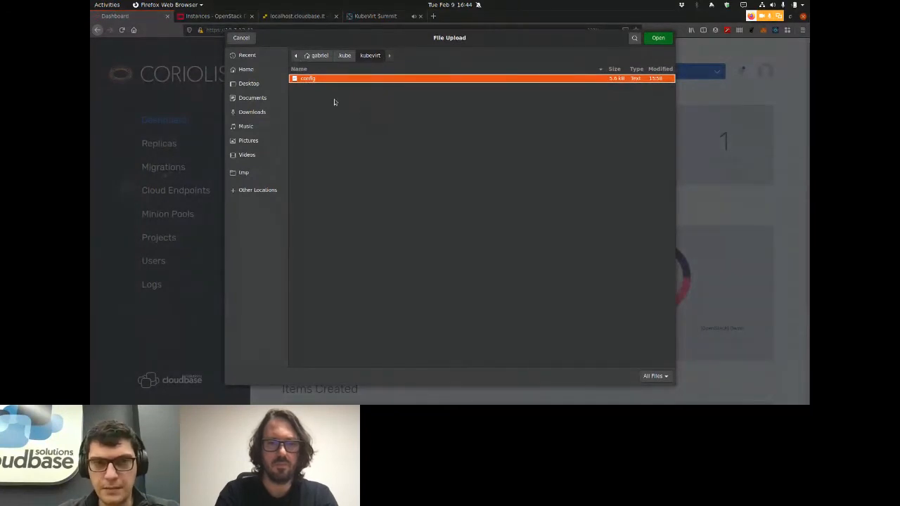
- Attach the config file as kube config and check it in Terminal with cat config
click(658, 36)
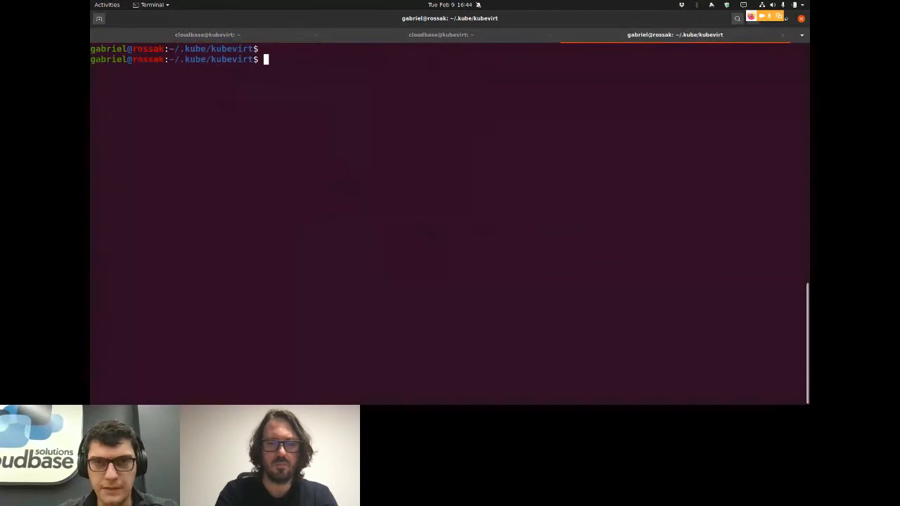
text(cat config)
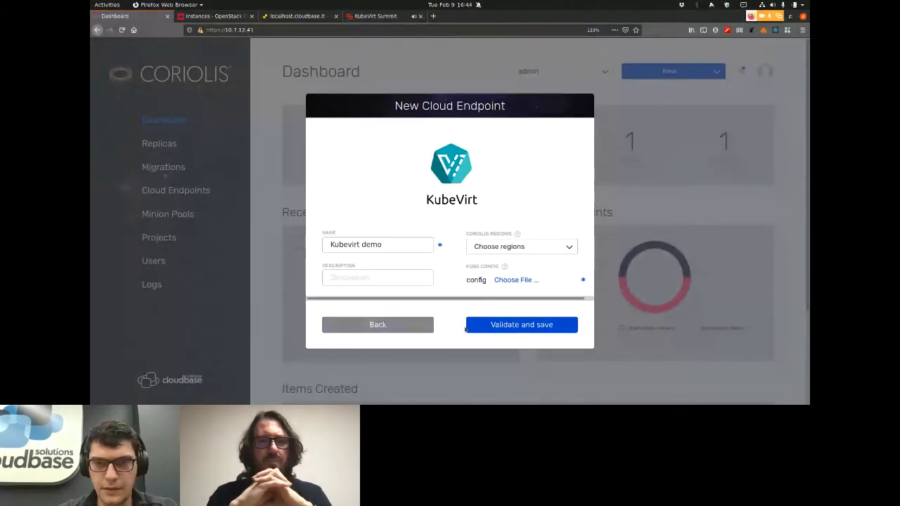
- Validate and save the KubeVirt endpoint and view it in the endpoints list
click(520, 323)
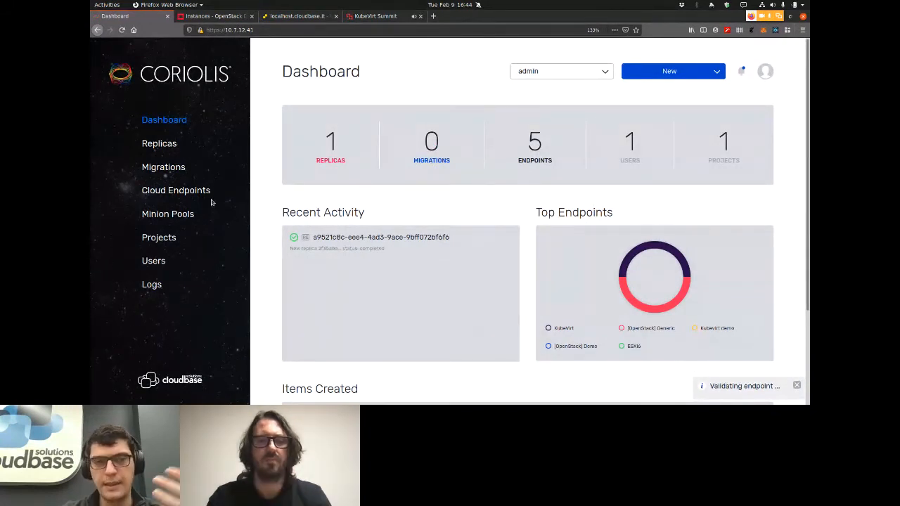
click(176, 190)
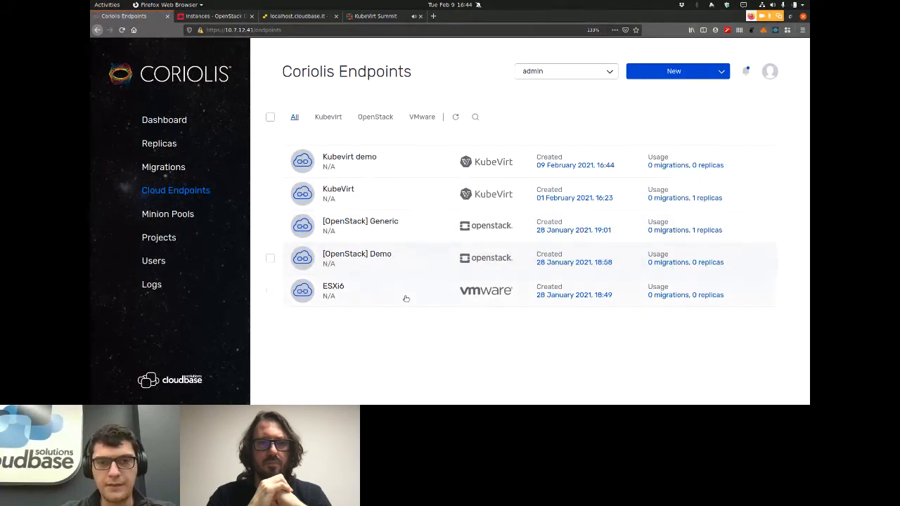
mouse_move(355, 318)
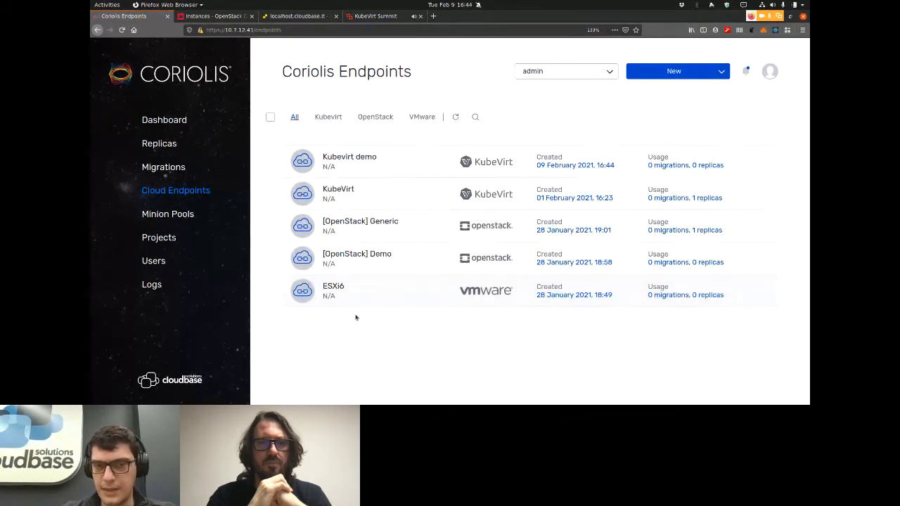
click(295, 16)
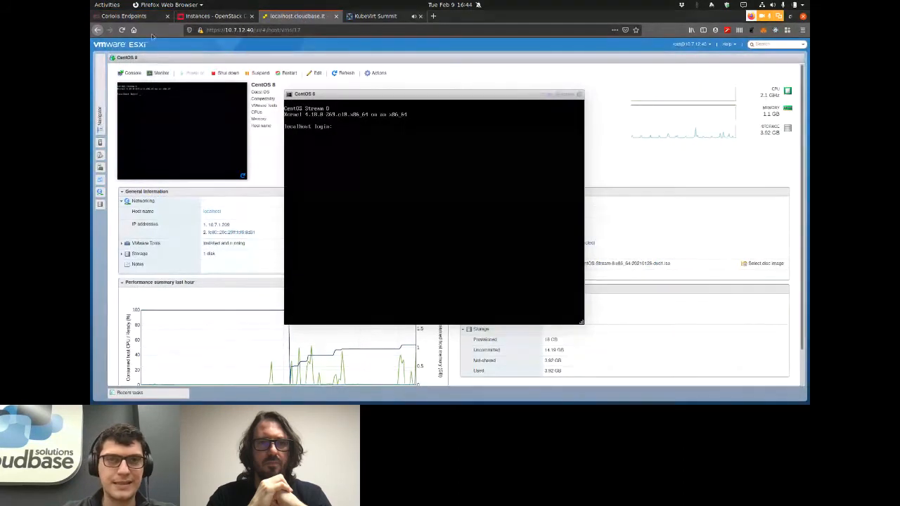
click(123, 15)
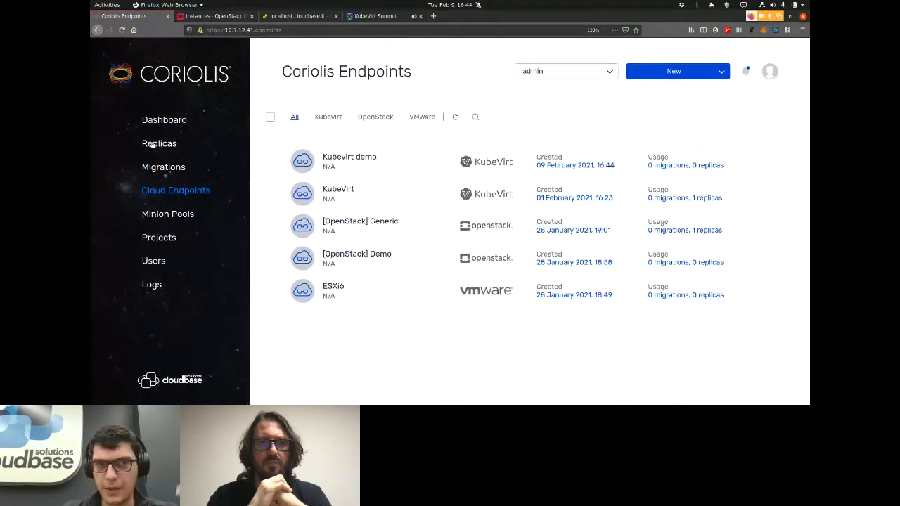
- Browse the Replicas and Migrations lists, ending on Replicas with one completed replica
click(159, 143)
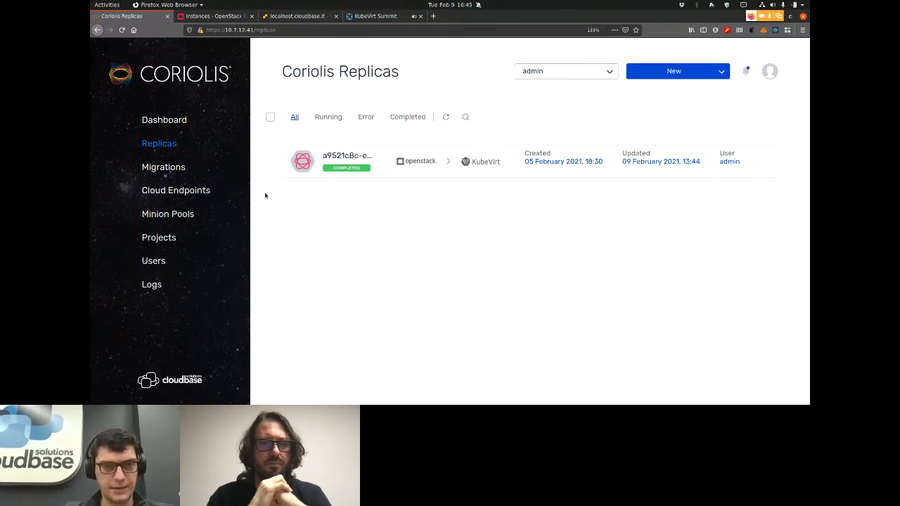
click(163, 166)
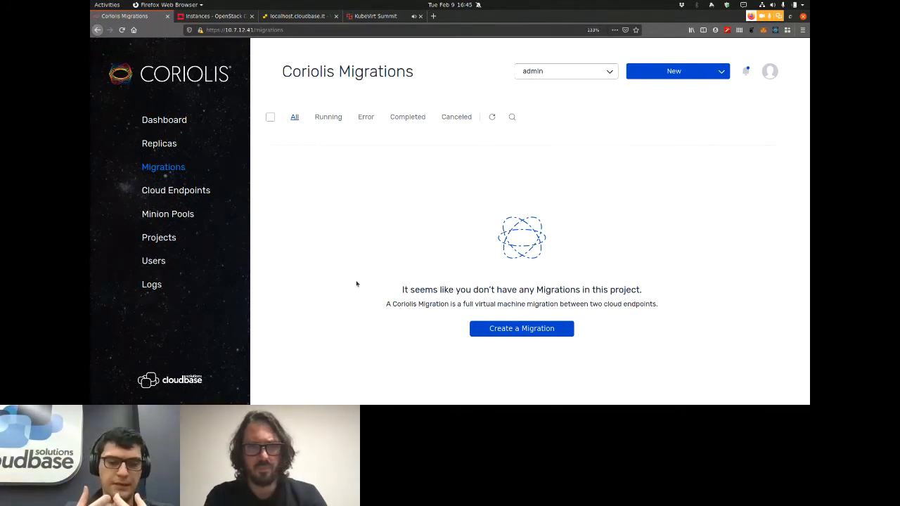
mouse_move(174, 153)
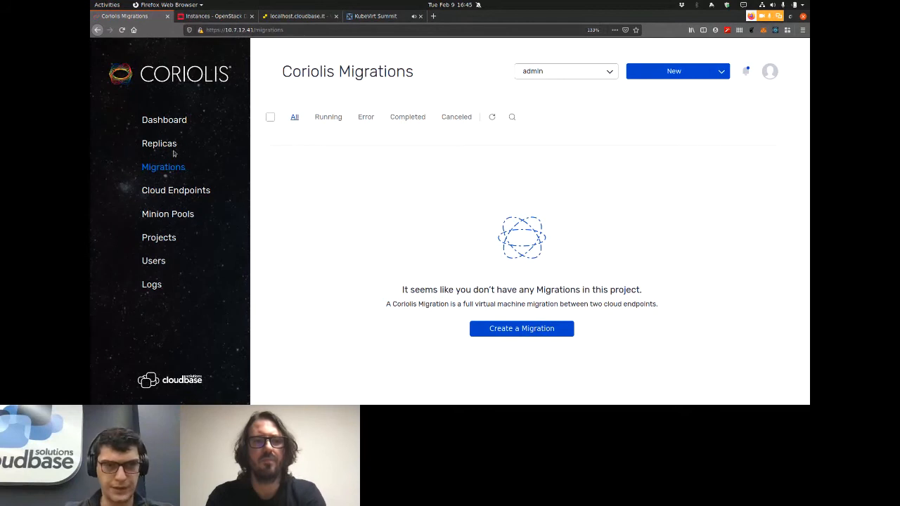
click(159, 144)
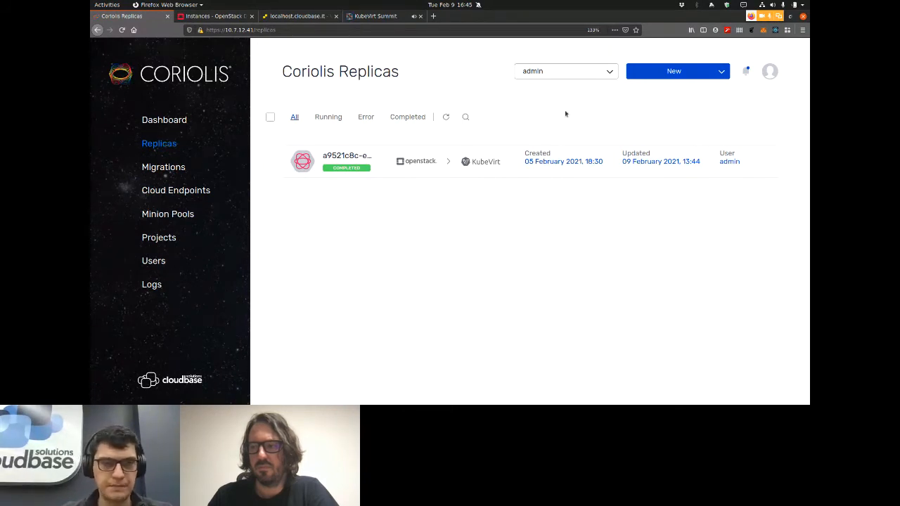
- Start a new replica, toggling Migration and back to Replica, and continue to source cloud
click(673, 70)
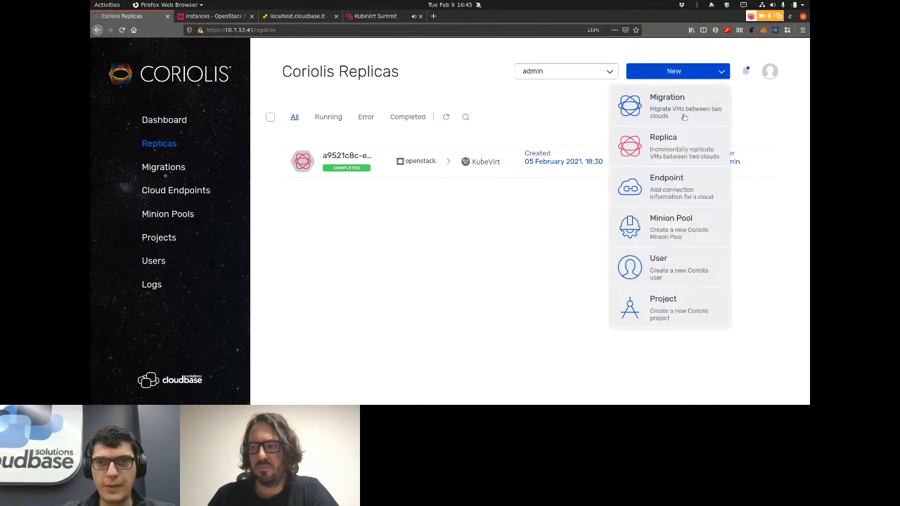
click(664, 145)
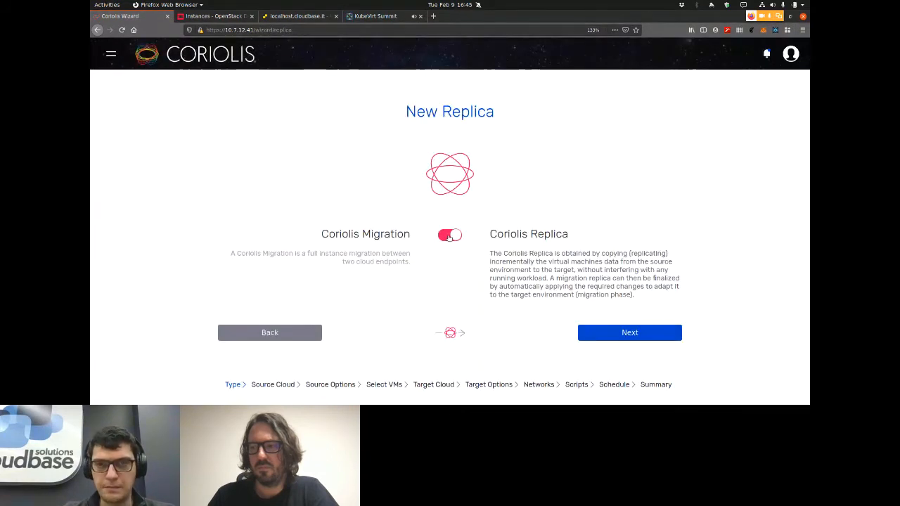
click(450, 234)
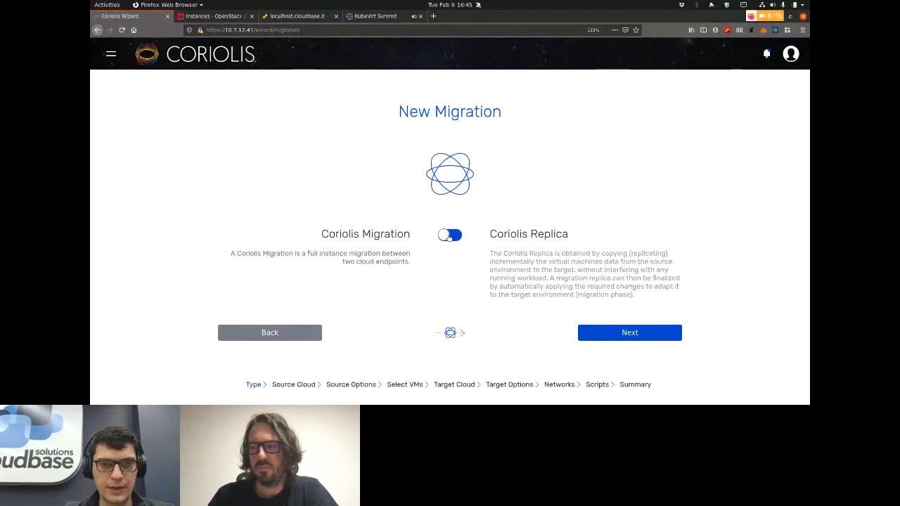
click(450, 233)
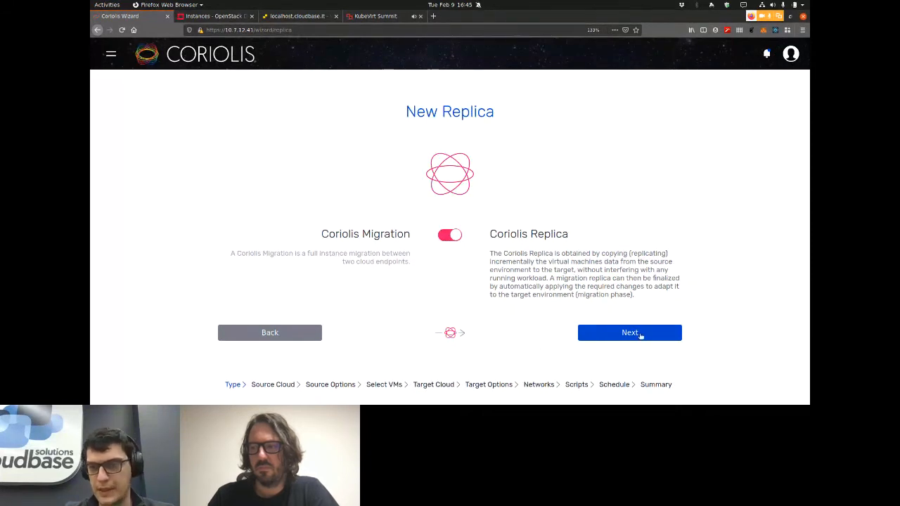
click(630, 332)
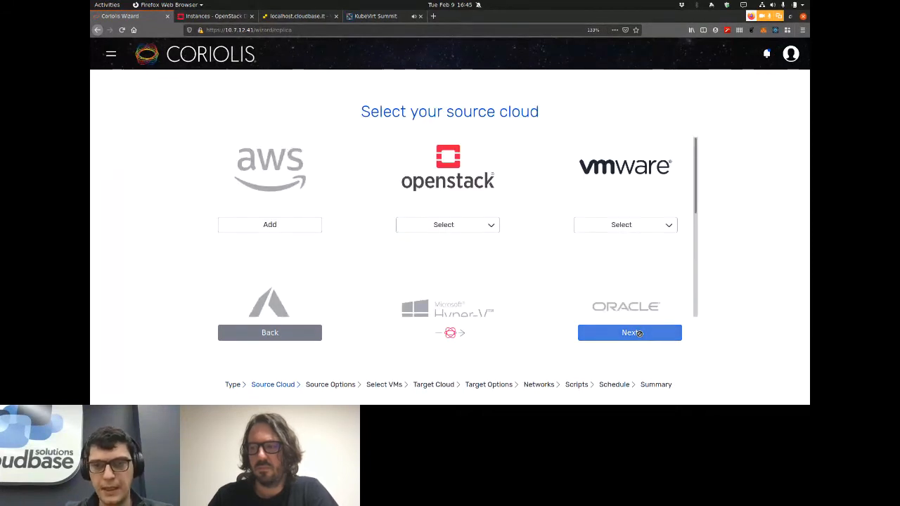
mouse_move(552, 242)
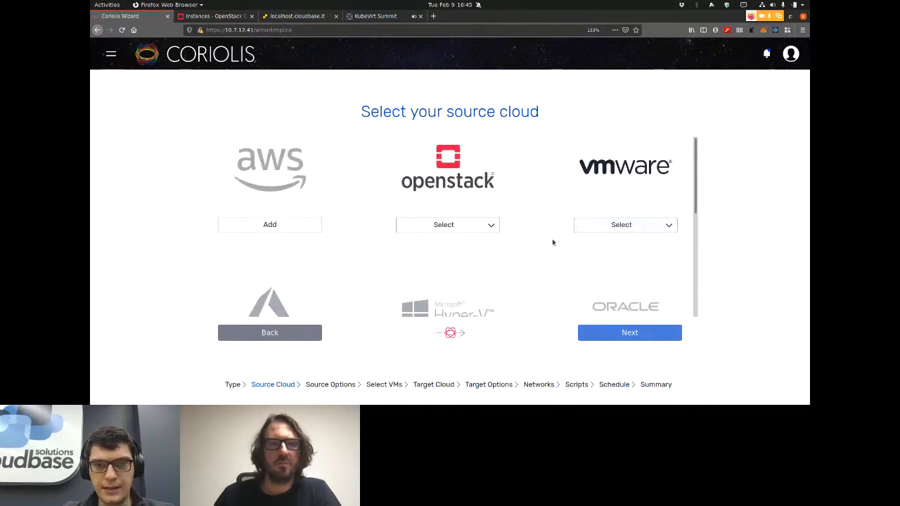
- Choose the ESXi6 VMware endpoint as the source cloud
click(624, 225)
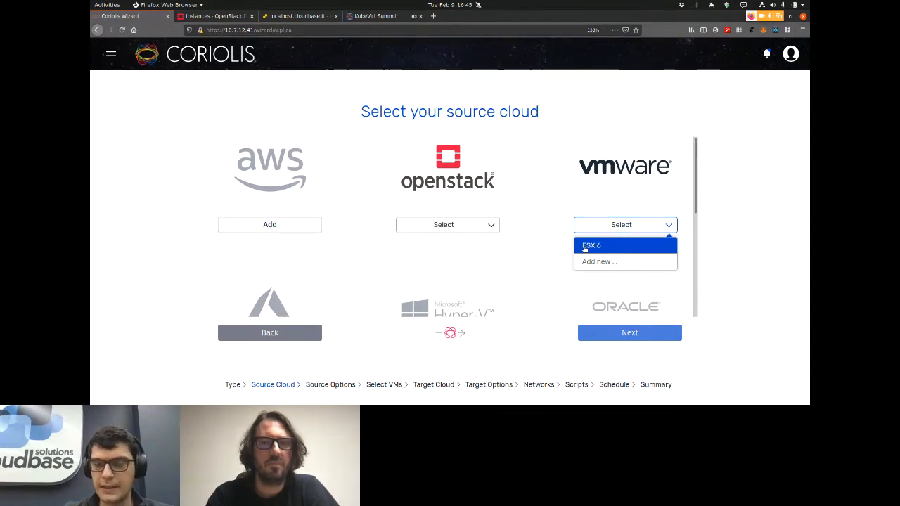
click(591, 245)
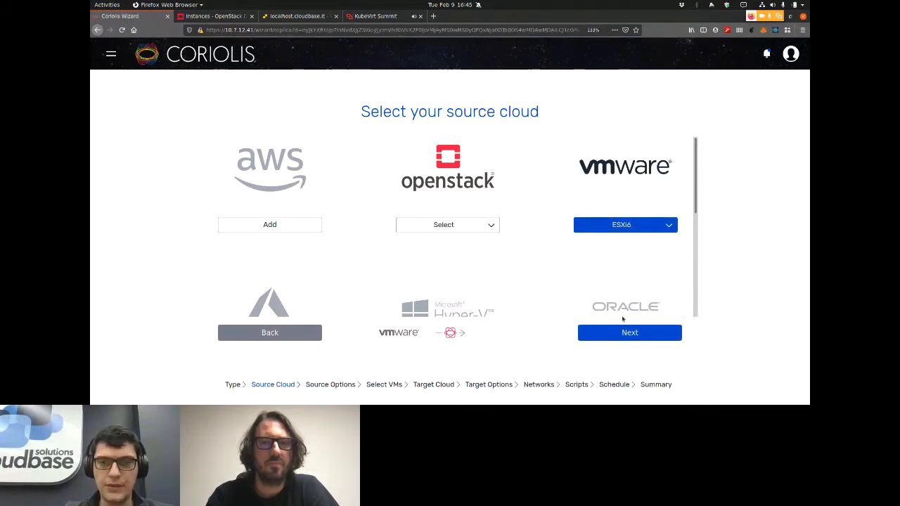
- Enable Automatically Enable CBT in the source options and continue to instance selection
click(629, 332)
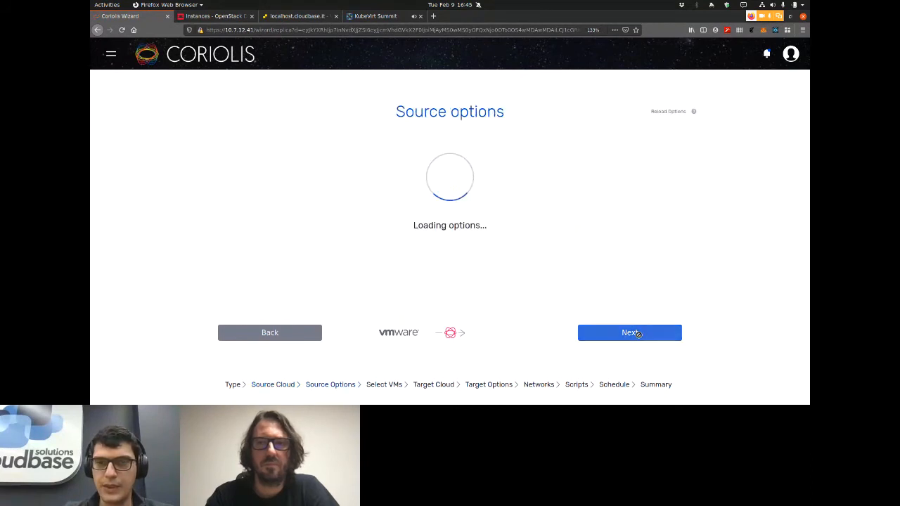
mouse_move(368, 247)
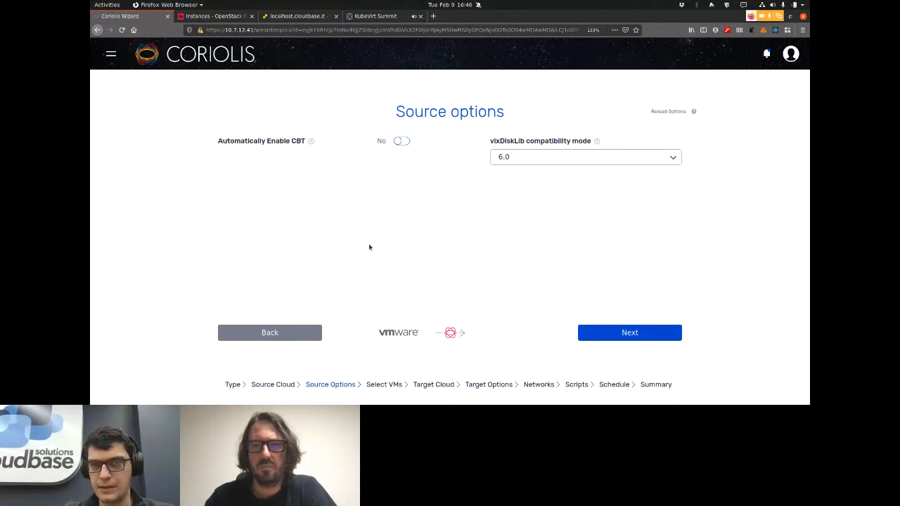
click(401, 140)
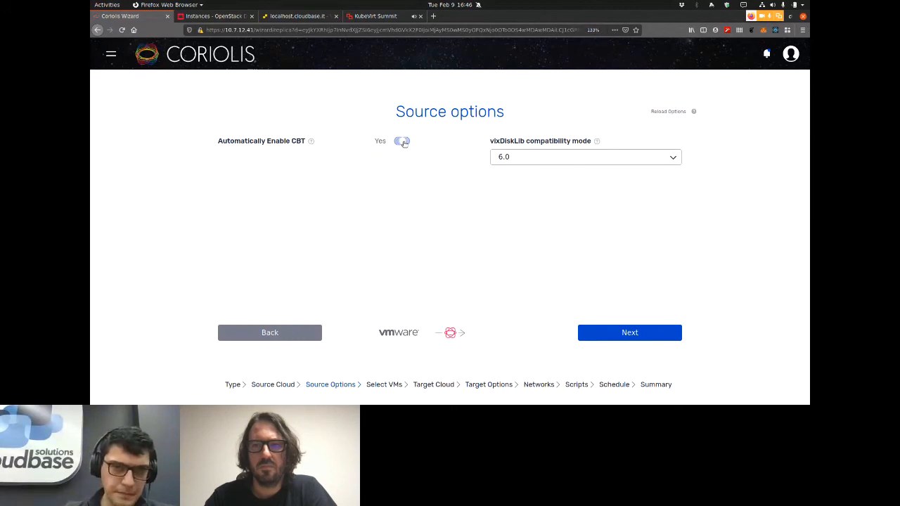
click(403, 141)
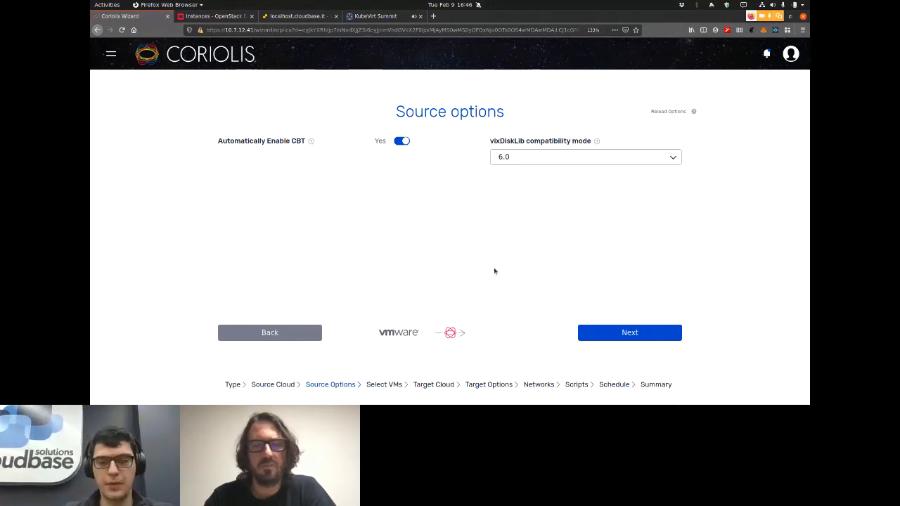
mouse_move(483, 259)
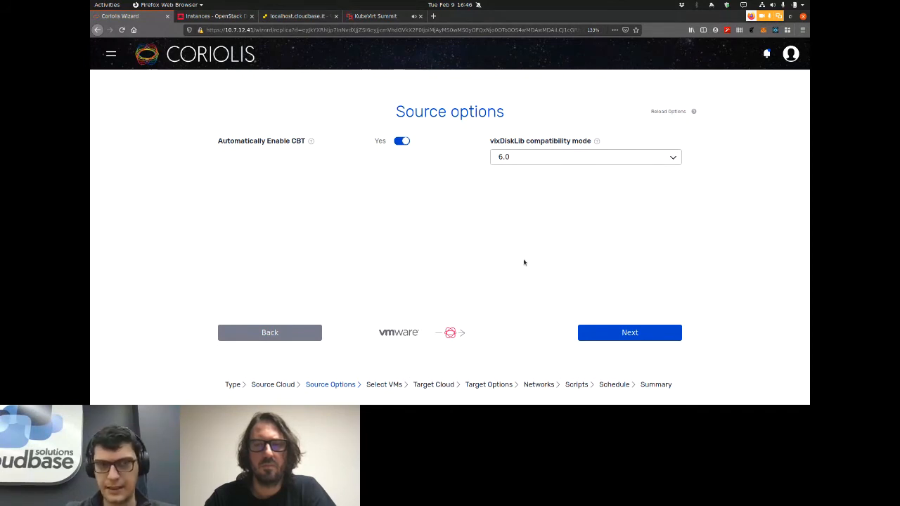
click(629, 332)
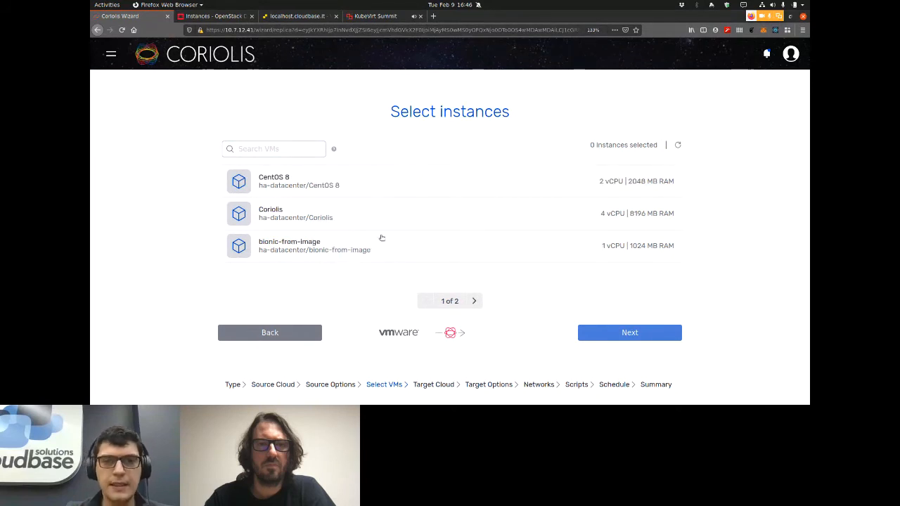
- Switch over to the ESXi Host Client browser tab
click(206, 180)
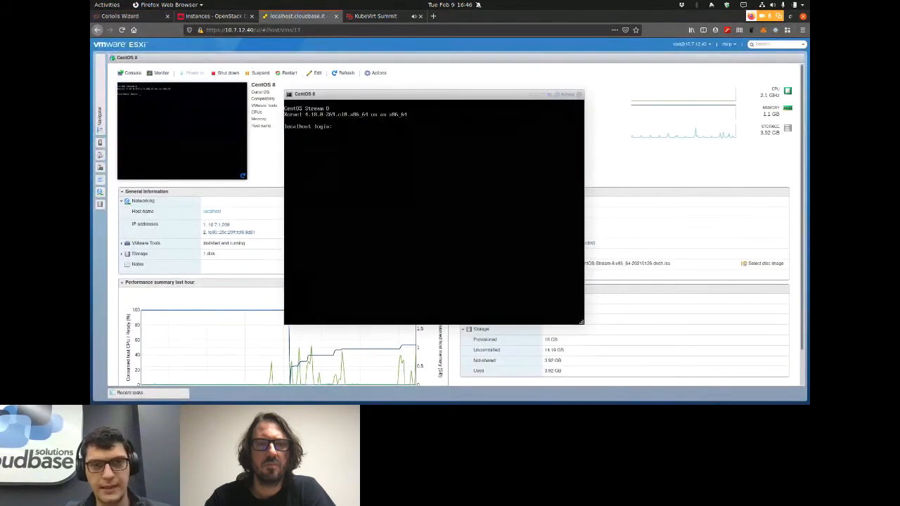
- As root, echo "Migrating from VMware to KubeVirt" into a timestamped migration-*.txt file and list it
text(root)
text(ls)
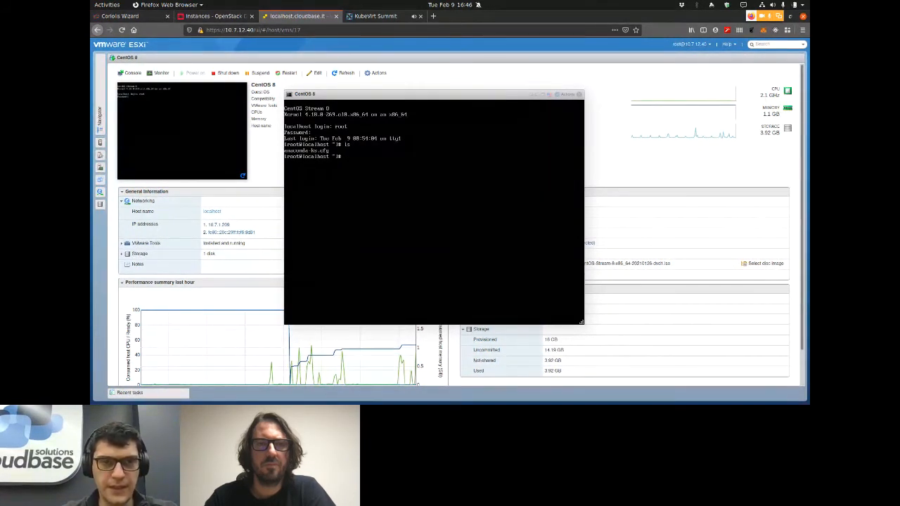
text(e)
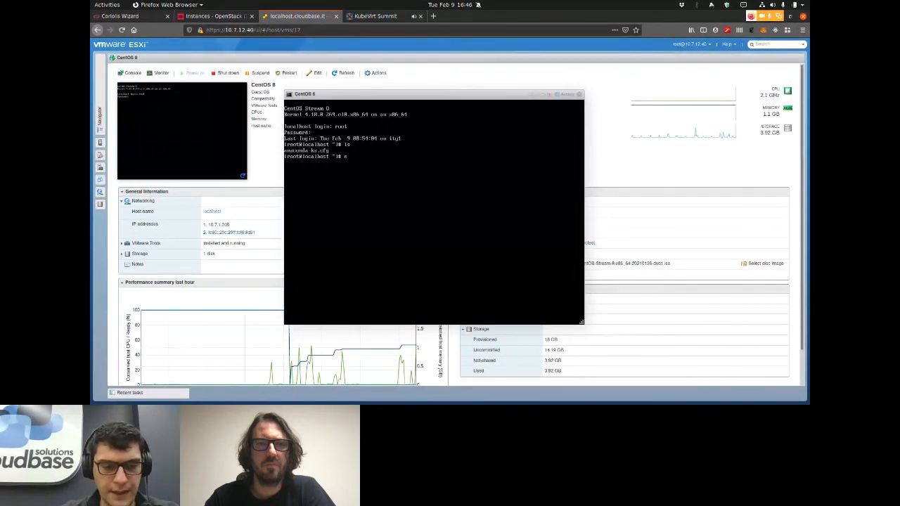
text(echo "Hi")
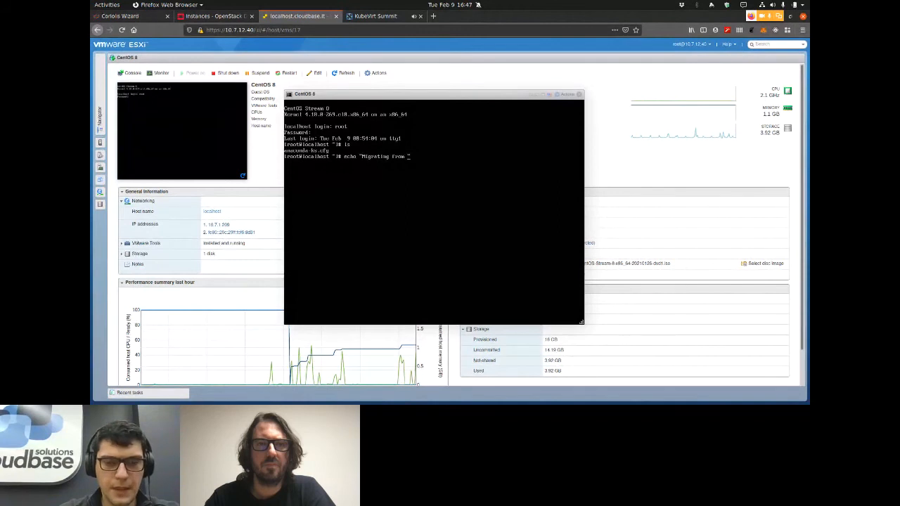
text(VMware to kubevirt)
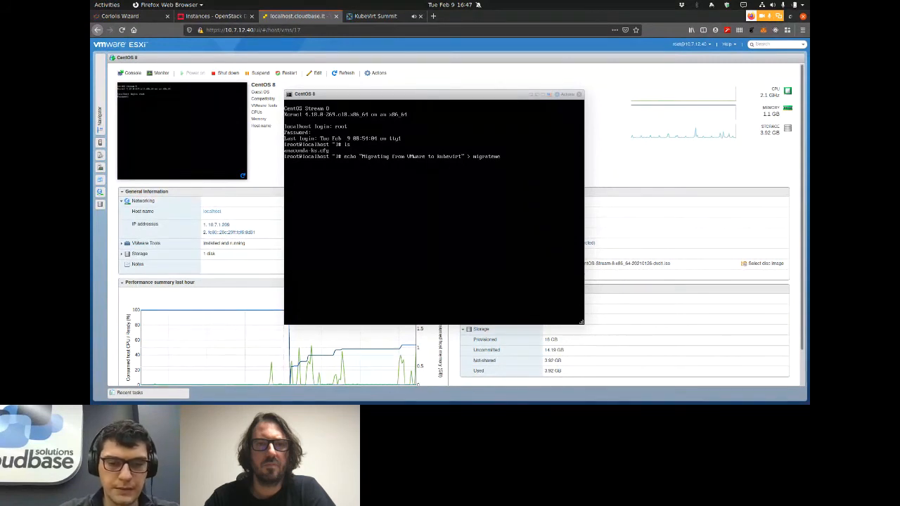
text(`date +%s)
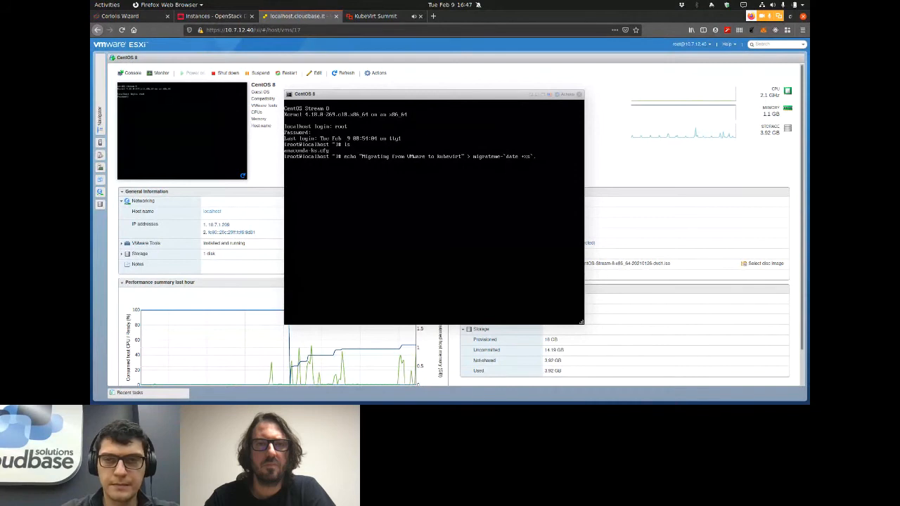
text(ls)
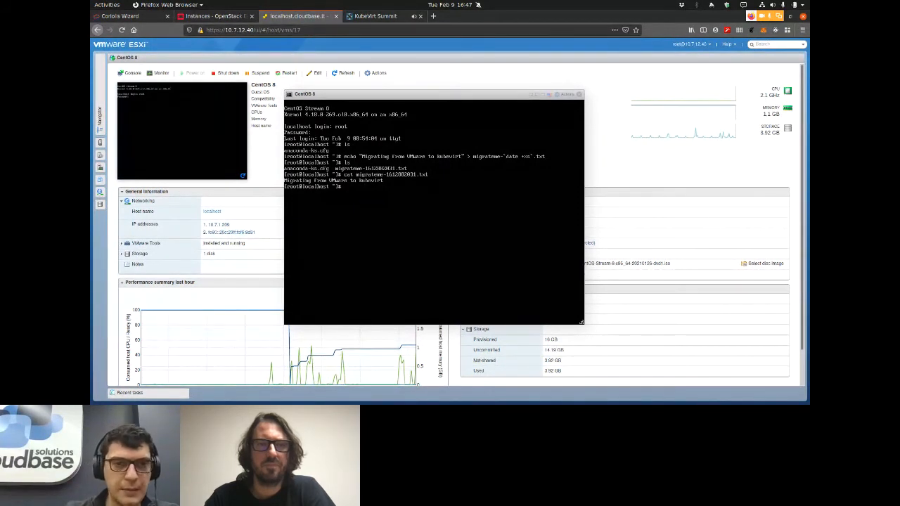
click(120, 16)
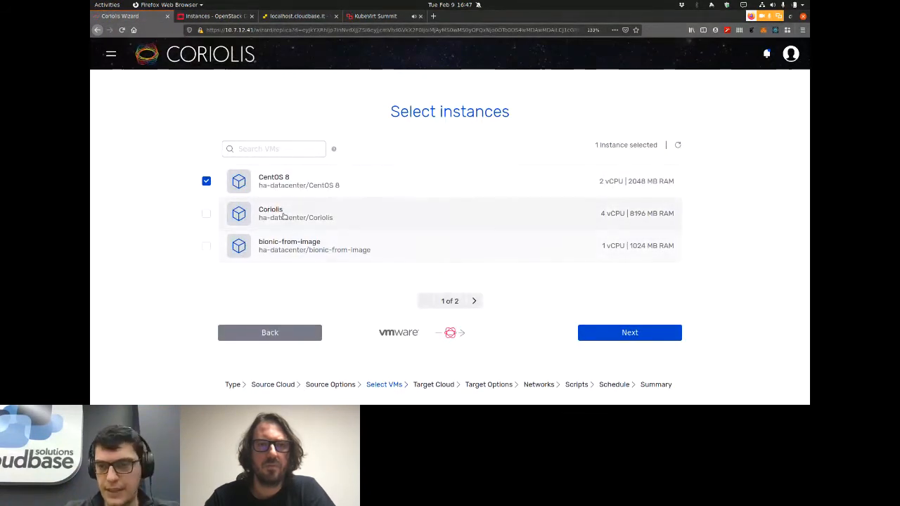
- Leave only CentOS 8 selected as the instance to migrate and continue to target cloud selection
click(205, 213)
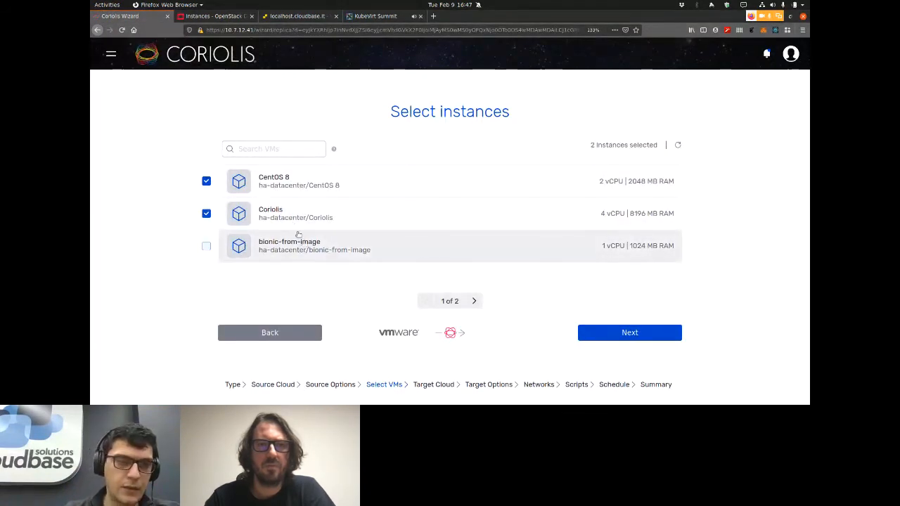
click(205, 214)
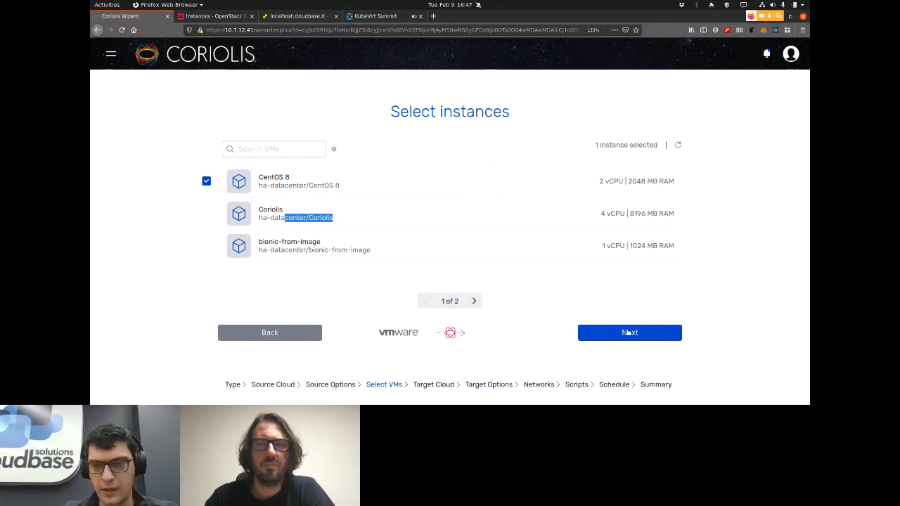
click(630, 332)
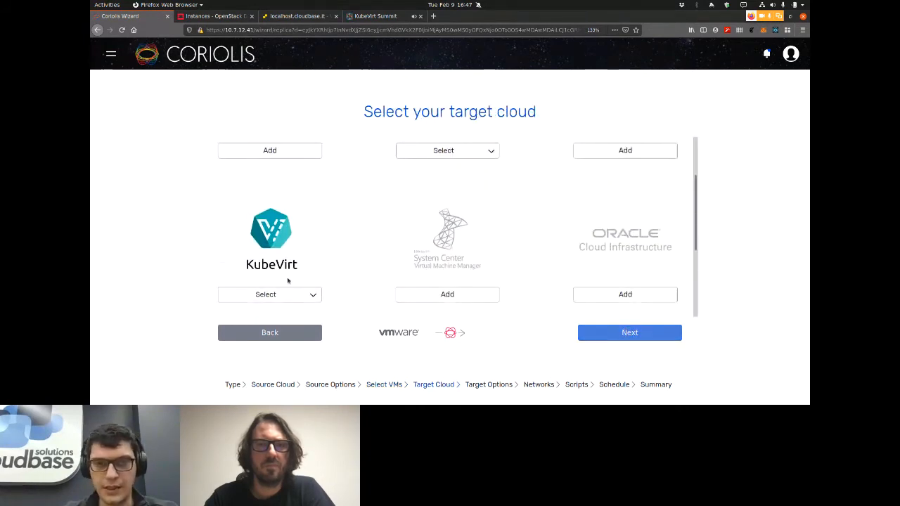
- Choose KubeVirt as the destination cloud for the replica
click(270, 294)
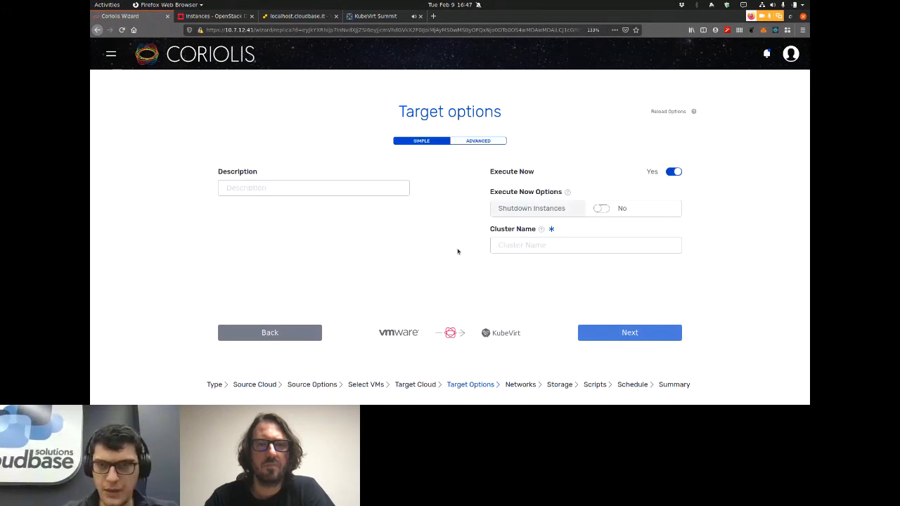
- Set the KubeVirt cluster name to cluster.local under advanced options, keeping the default disk sync image, and continue
click(478, 141)
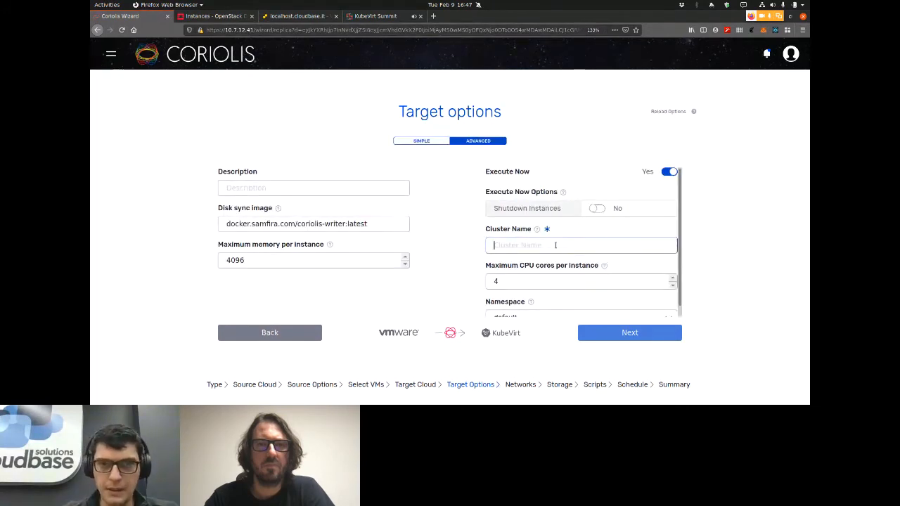
text(cluster.io)
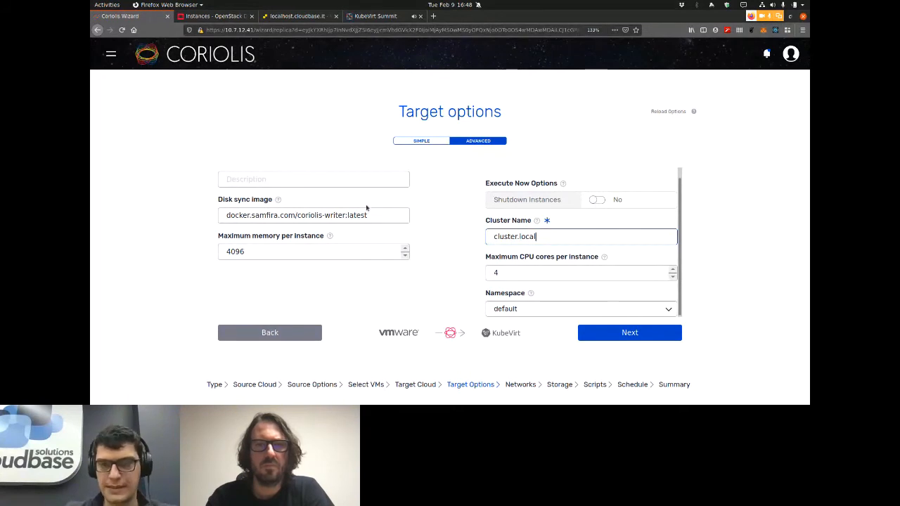
double_click(357, 215)
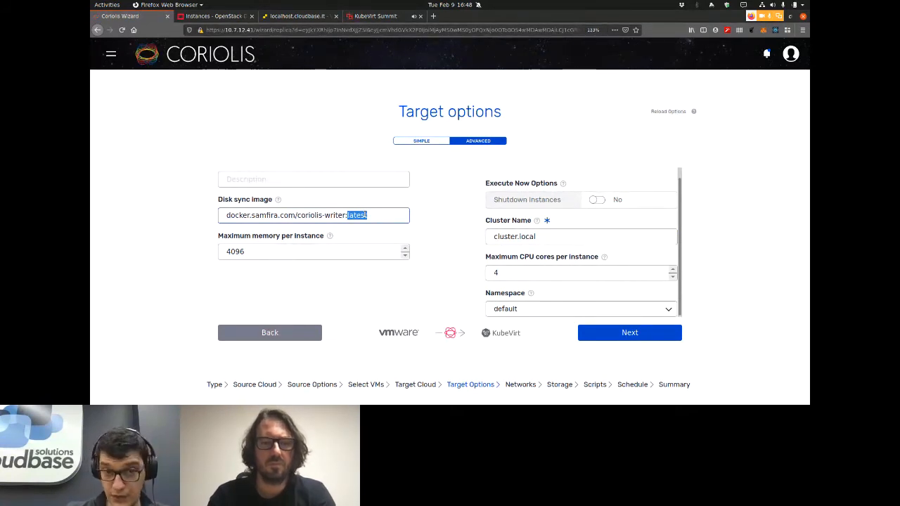
mouse_move(385, 238)
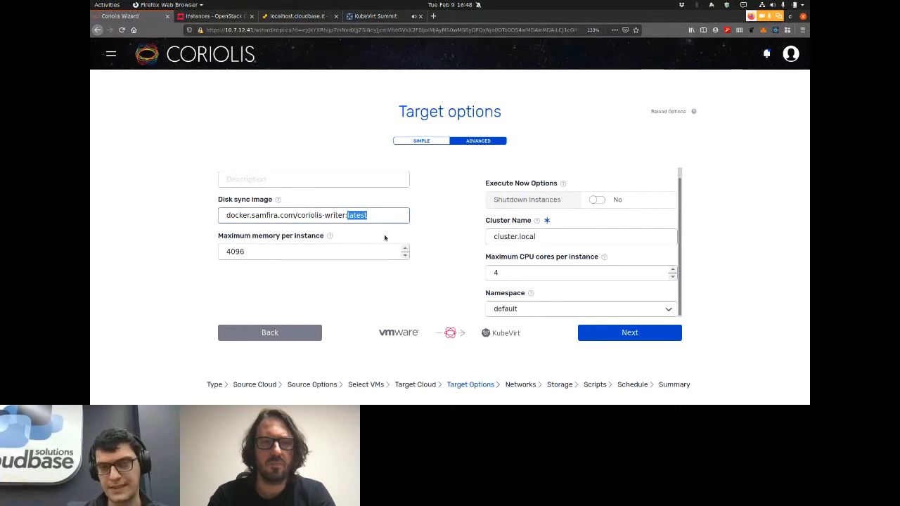
mouse_move(443, 287)
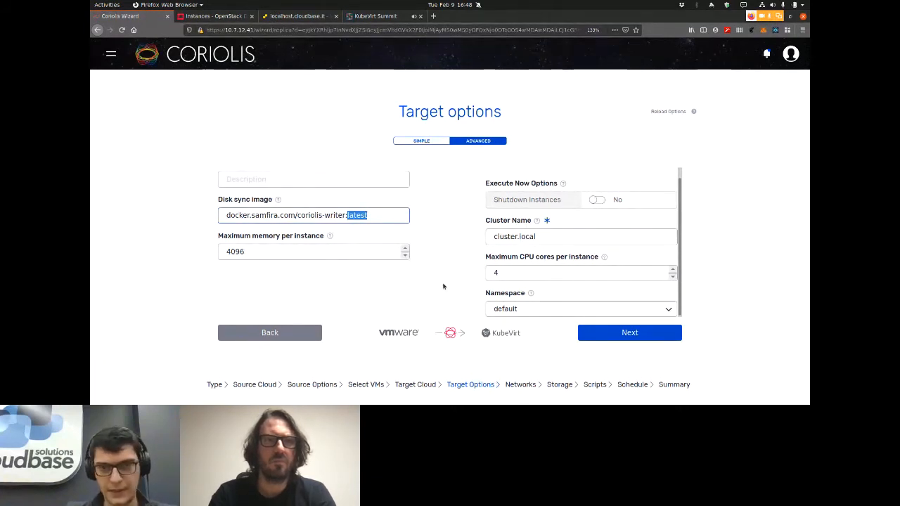
click(579, 309)
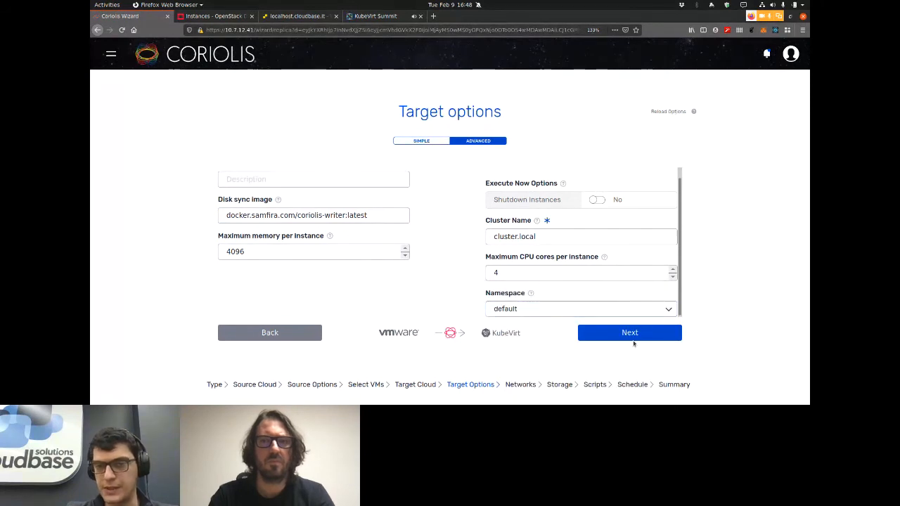
click(631, 332)
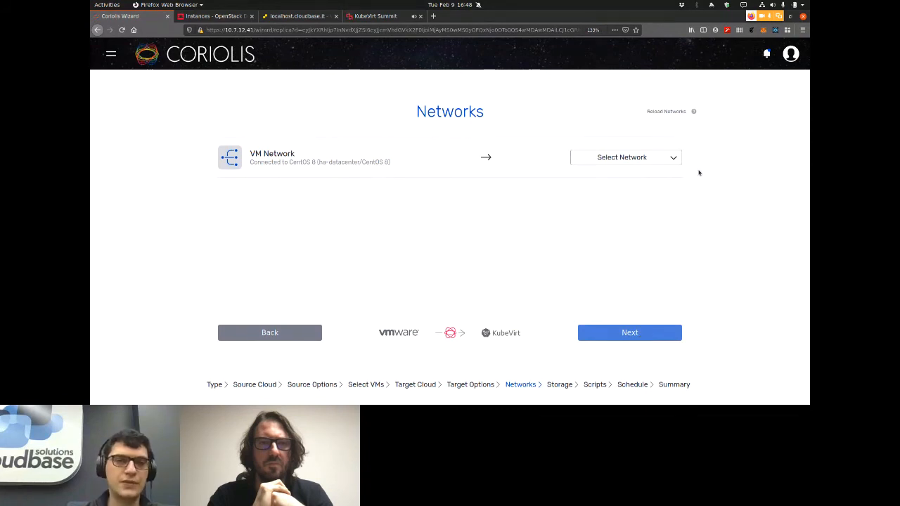
- Map VM Network to the default target network and continue to storage mapping
click(625, 158)
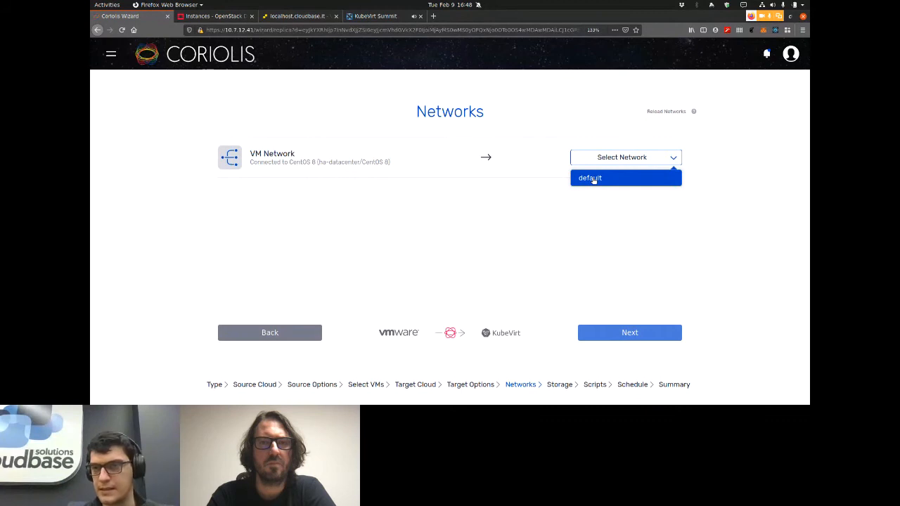
click(591, 177)
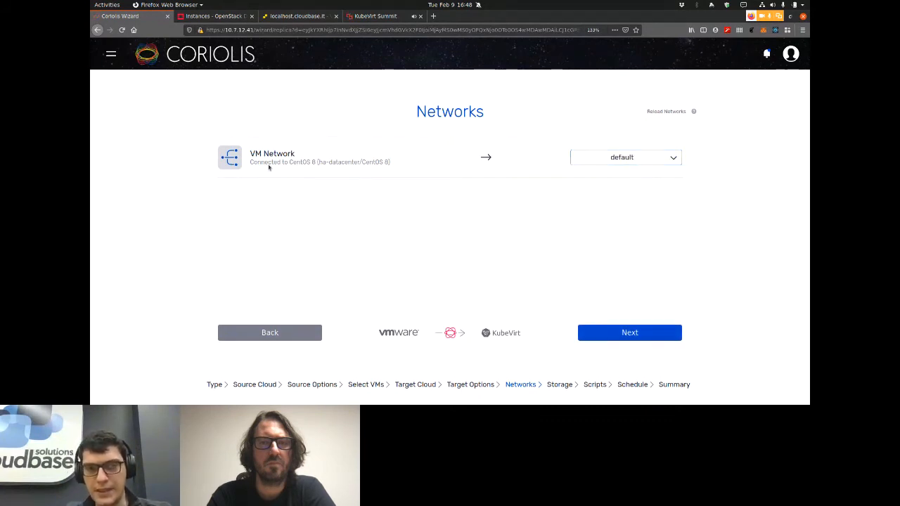
double_click(273, 153)
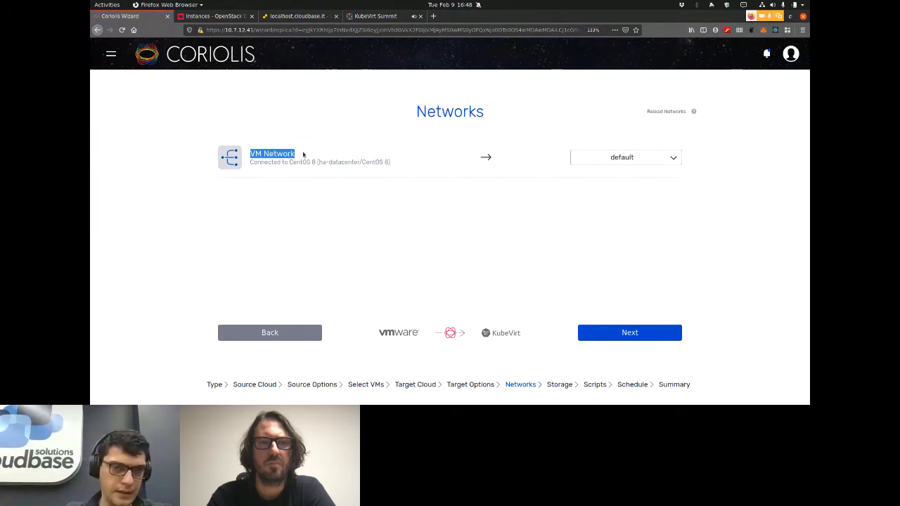
mouse_move(413, 225)
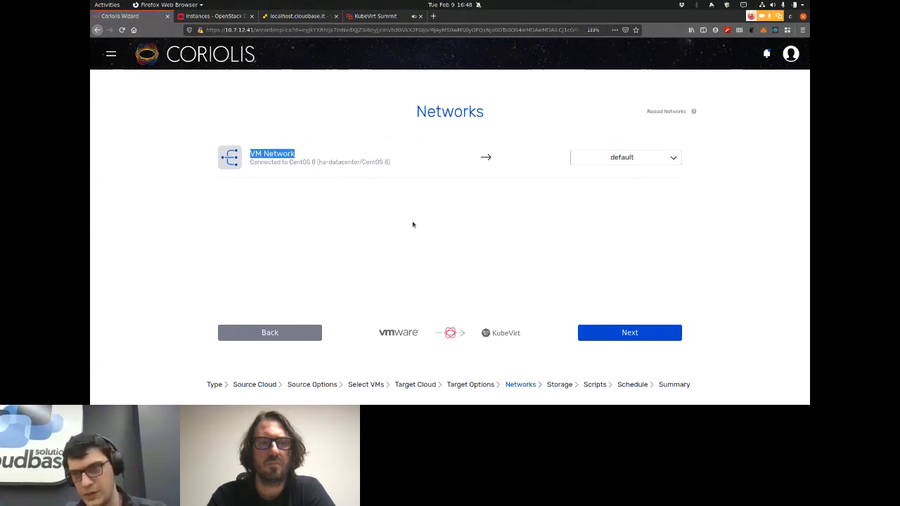
mouse_move(524, 310)
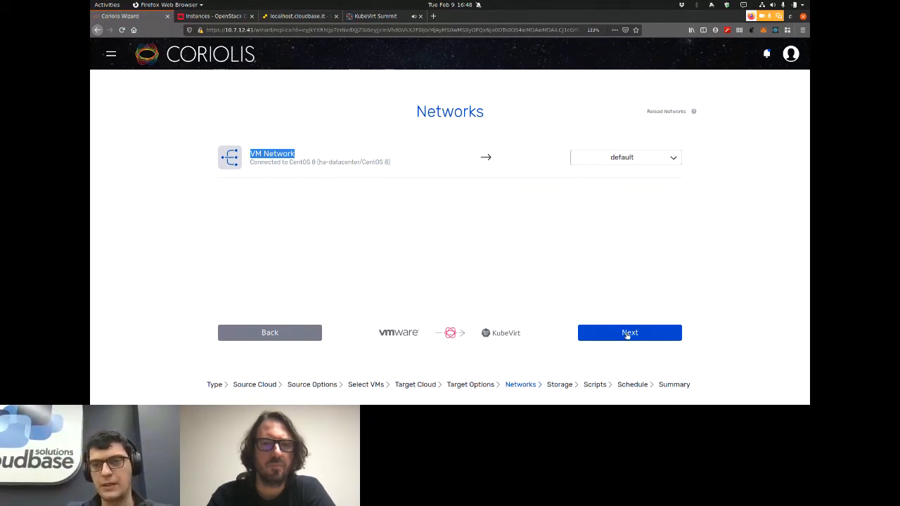
click(630, 332)
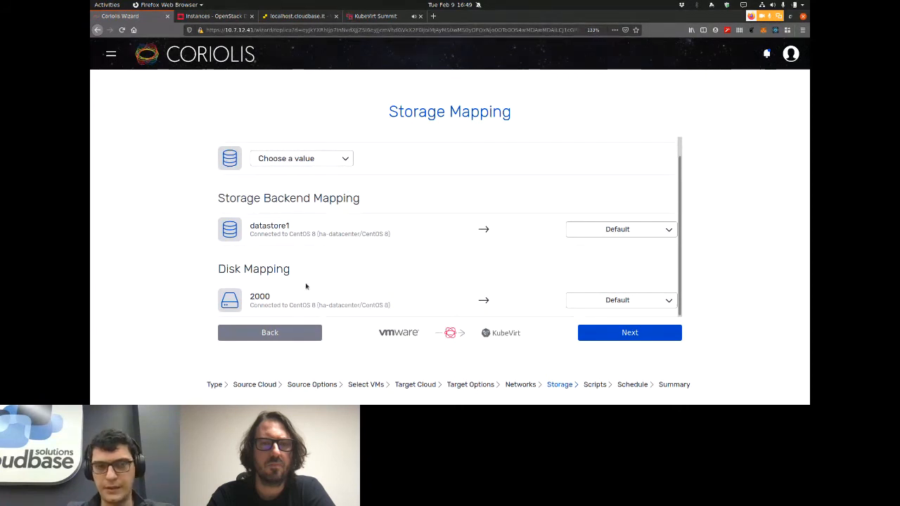
mouse_move(343, 216)
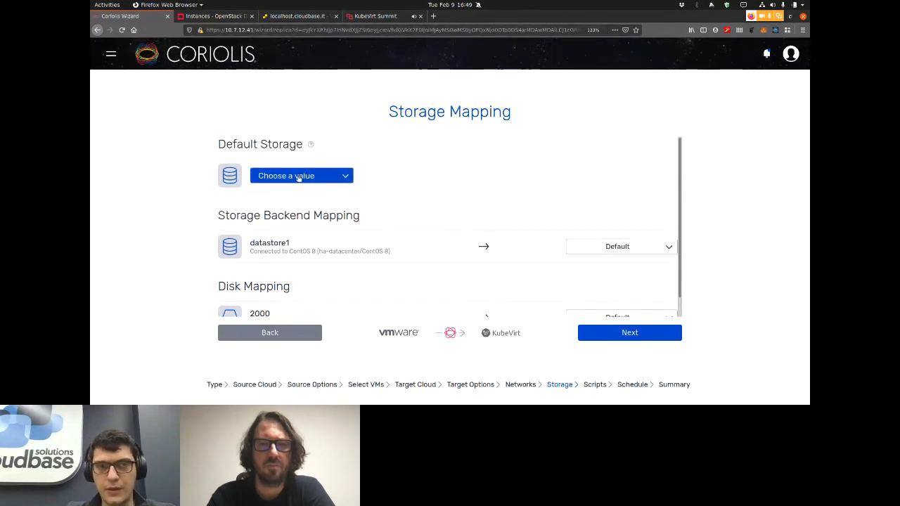
- Map Default Storage, datastore1 and disk 2000 to csi-rbd-sc and continue to user scripts
click(301, 176)
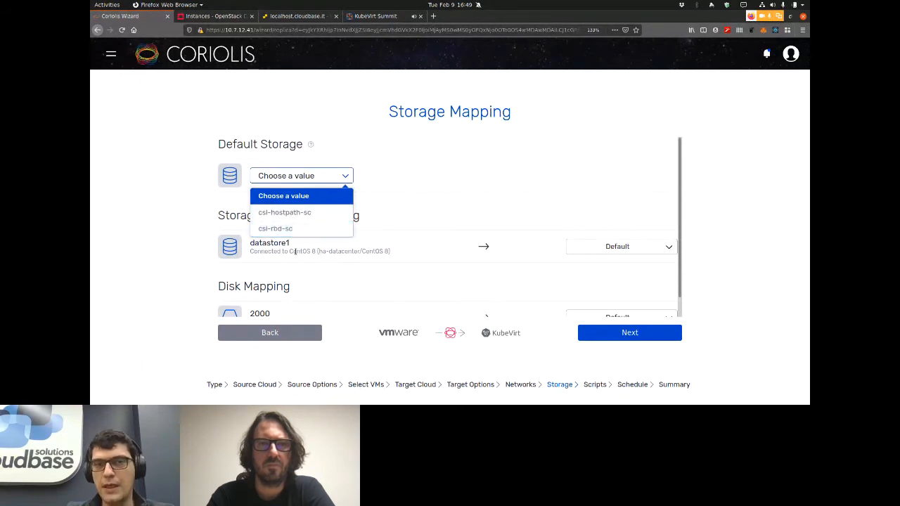
click(276, 228)
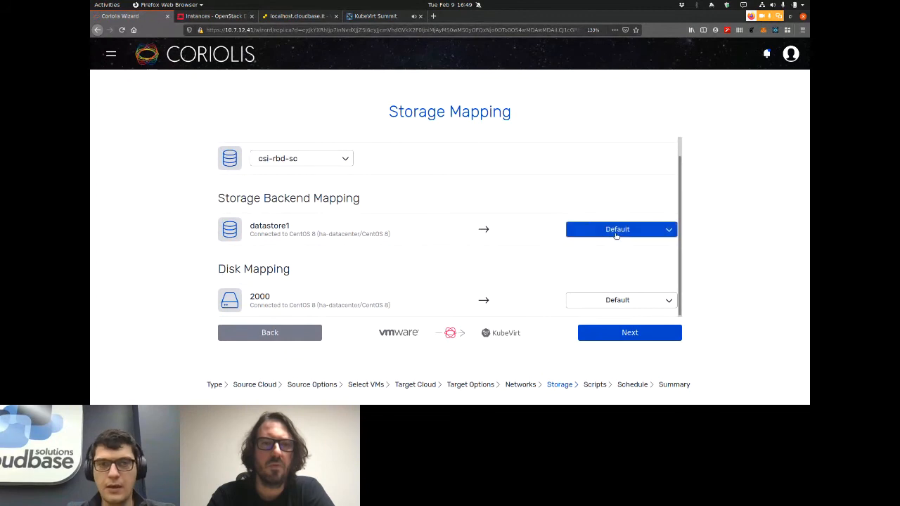
click(621, 229)
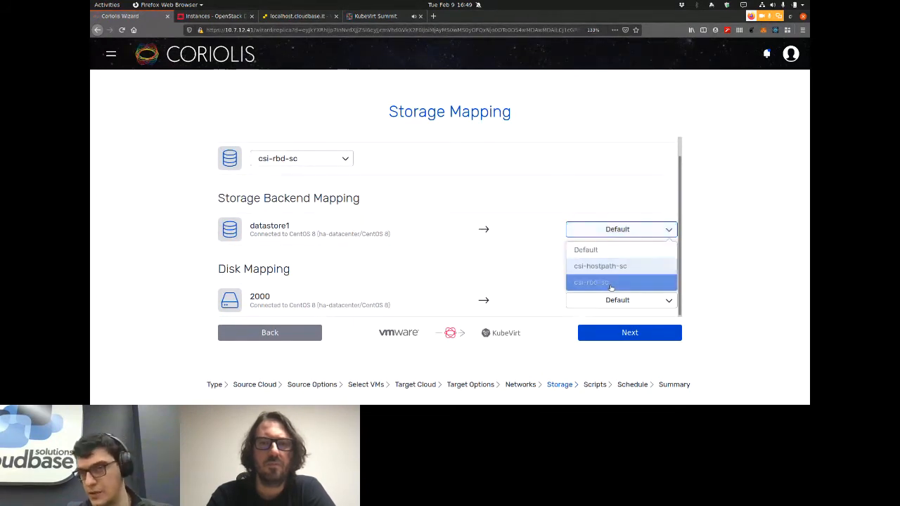
click(592, 282)
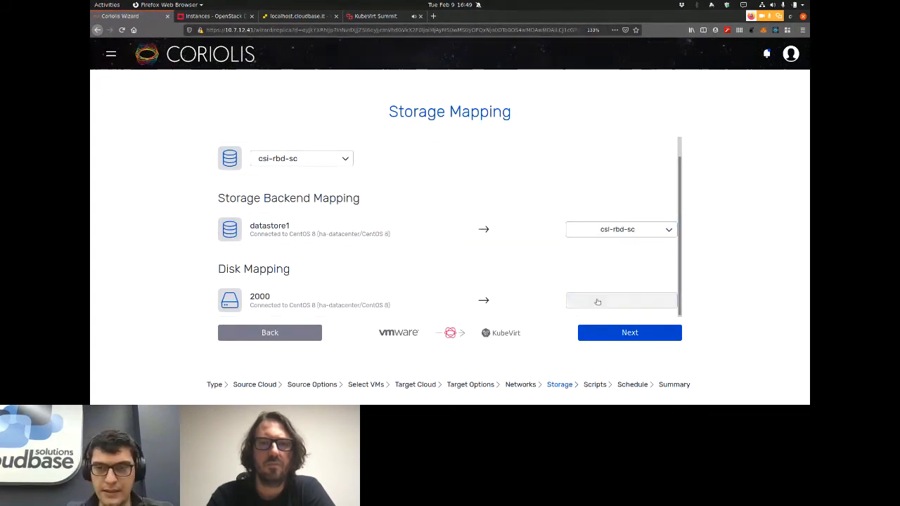
click(621, 301)
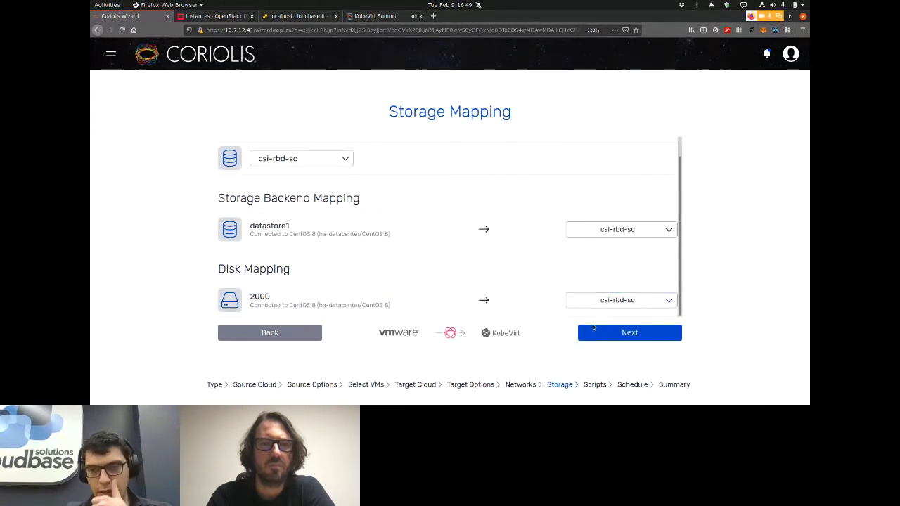
click(629, 331)
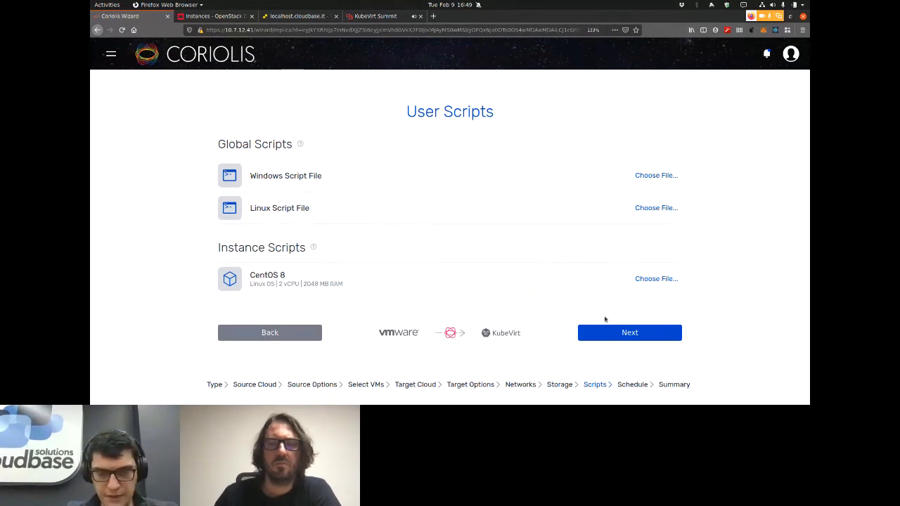
- Skip user scripts, add then delete a schedule so none remains, and reach the summary
click(629, 332)
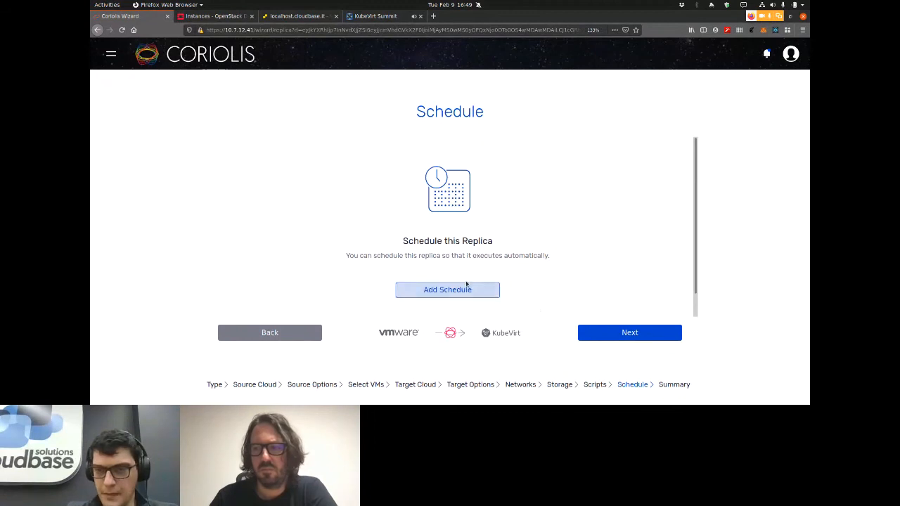
click(447, 290)
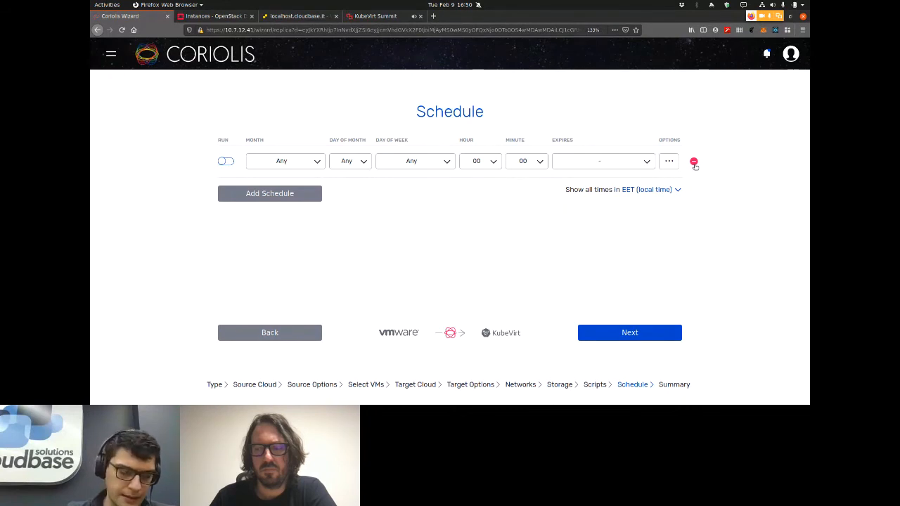
click(694, 161)
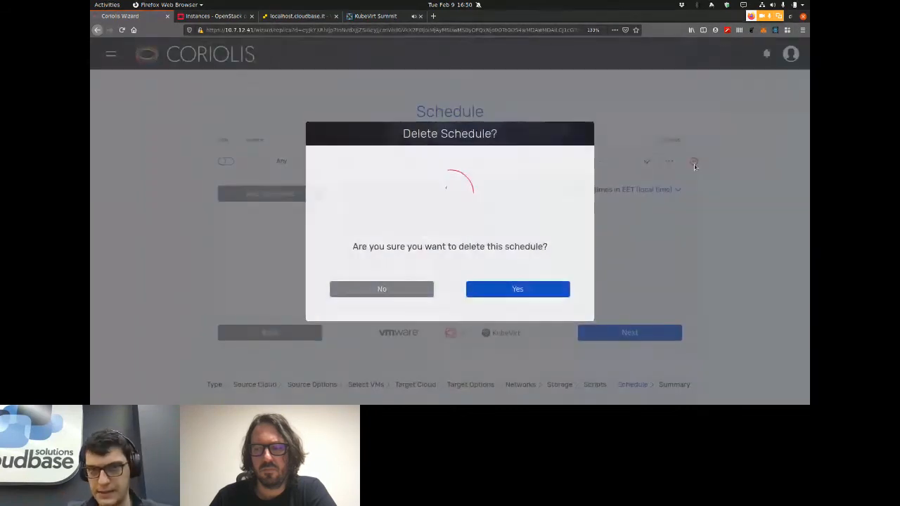
click(518, 290)
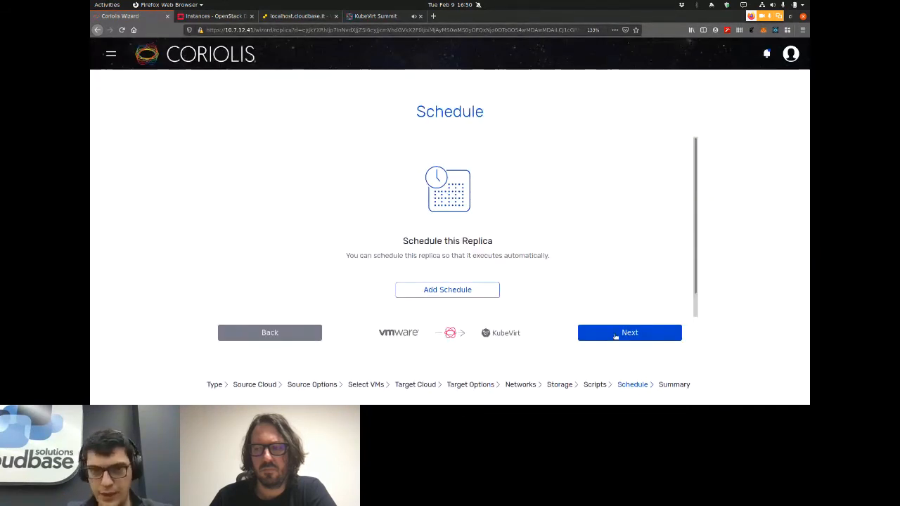
click(629, 332)
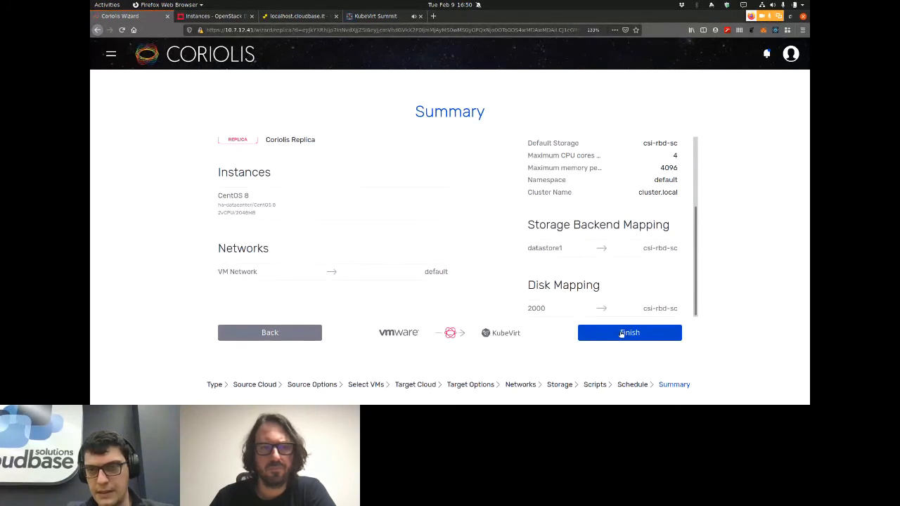
- Finish creating the CentOS 8 replica and view its first running execution
click(628, 332)
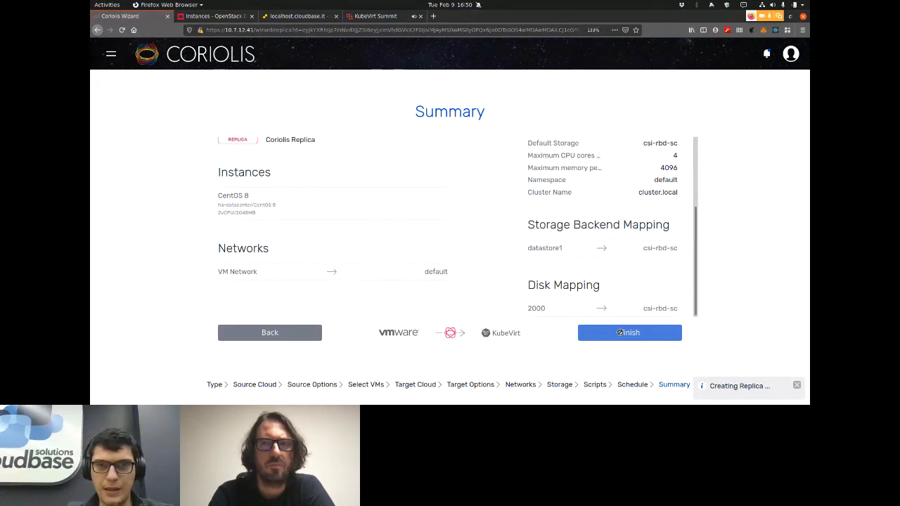
click(629, 332)
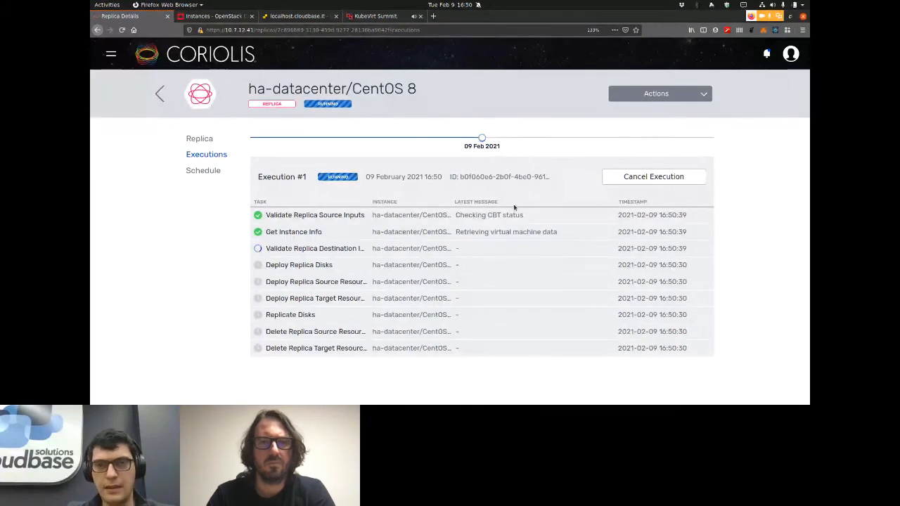
- Expand the Validate Replica Source Inputs task to review its status and progress messages
click(315, 214)
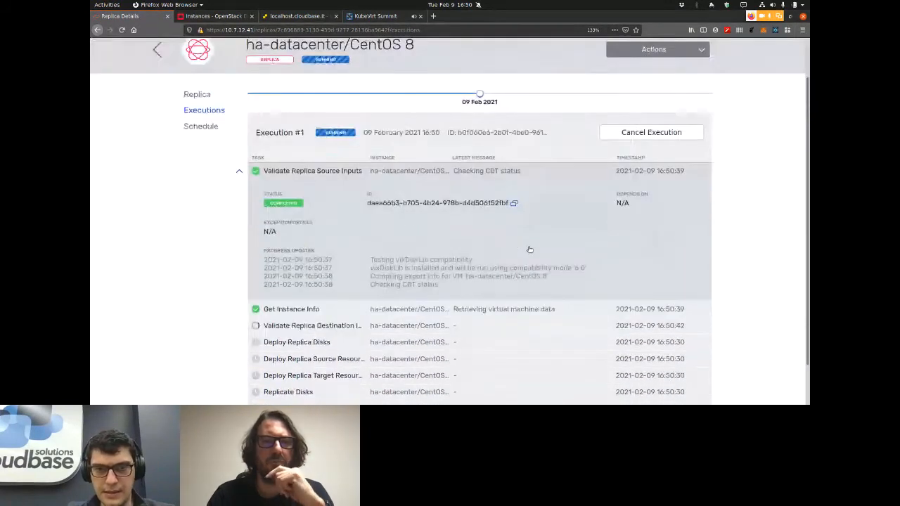
scroll(down, 3)
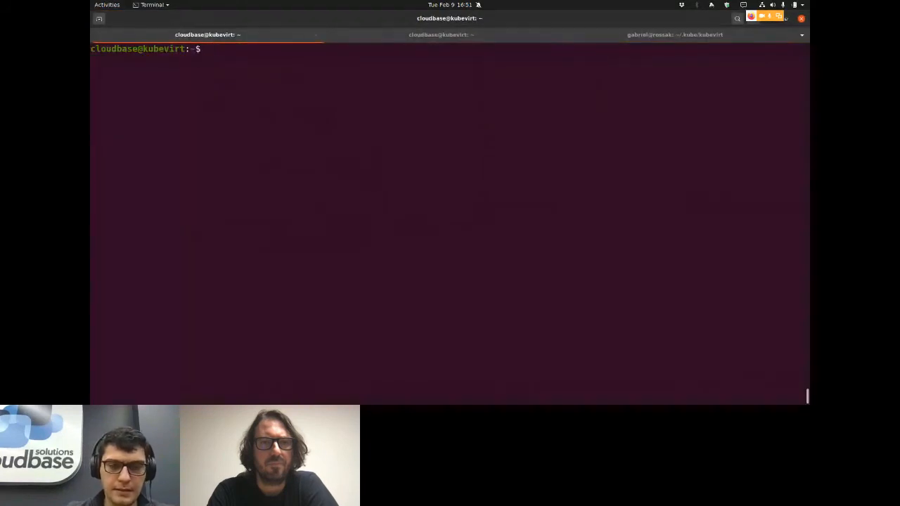
- List PVCs with kubectl to see the new CentOS 8 disk claim, then run the recalled 'watch kubectl get pods' command
text(kubectl get pvc)
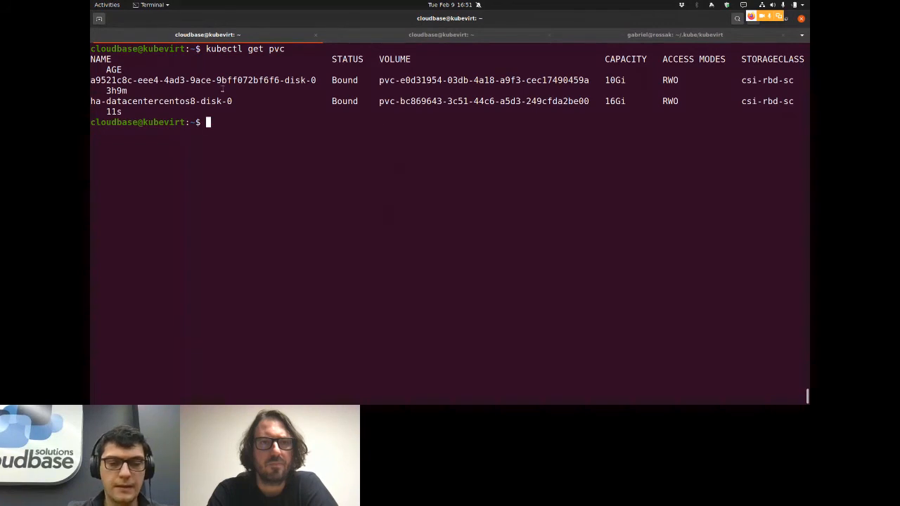
double_click(160, 101)
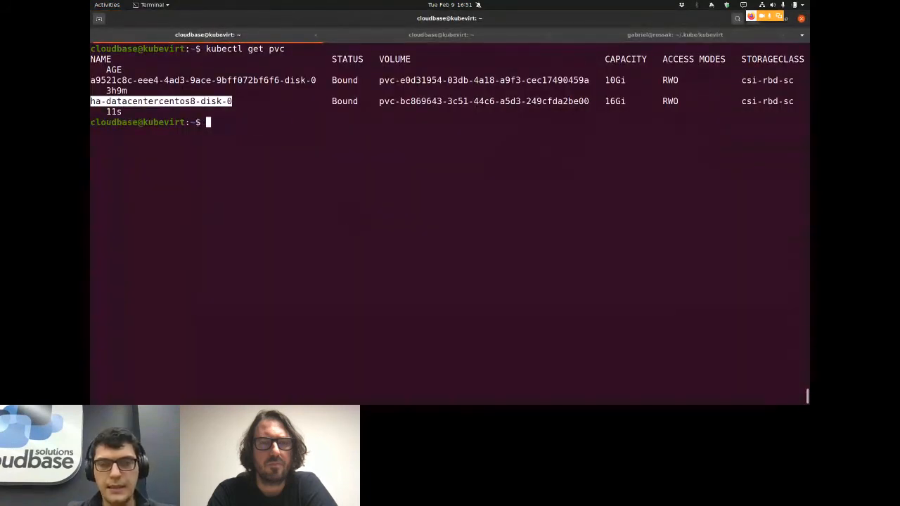
text(wat': watch kubectl get pods)
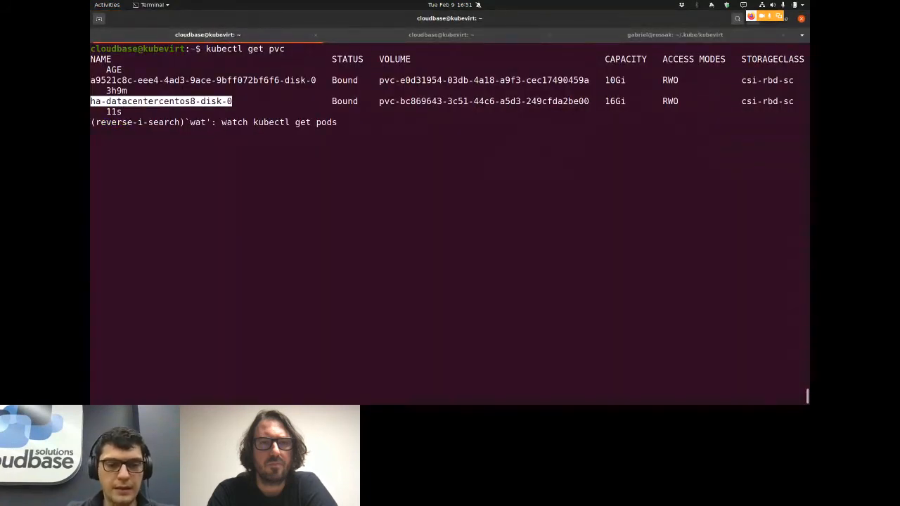
key(Return)
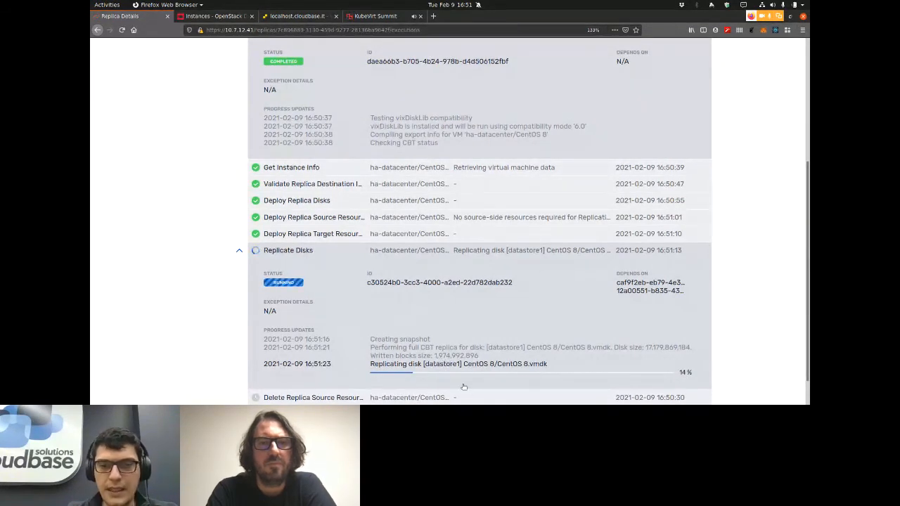
- Check the CentOS 8 disk replication at about 25%, then switch to the OpenStack Instances page
scroll(down, 3)
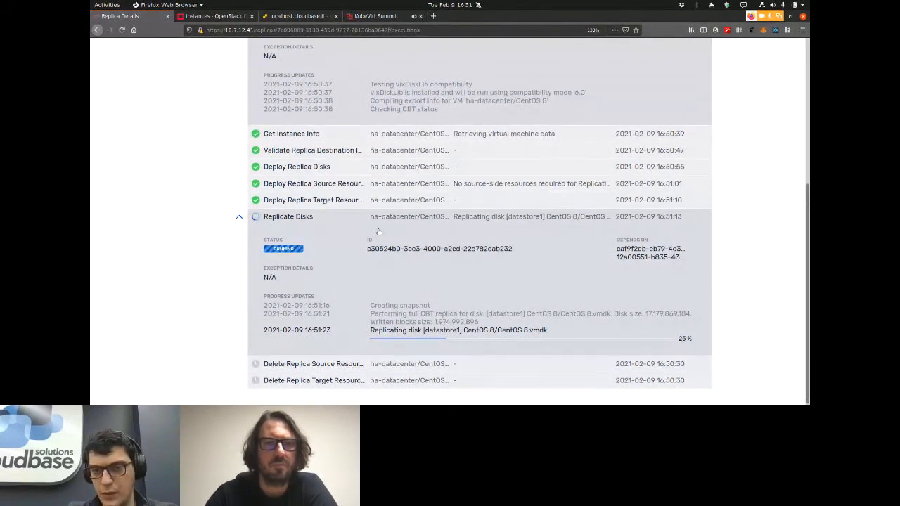
click(211, 15)
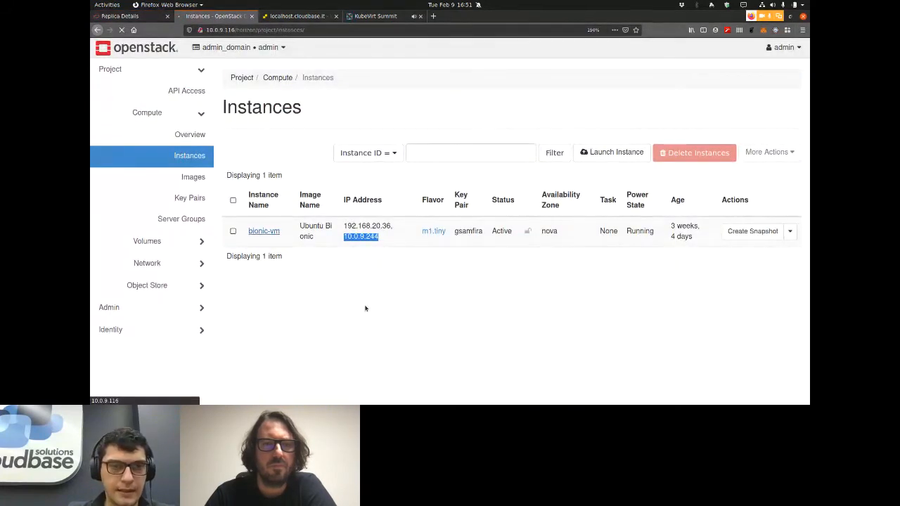
- Open the bionic-vm instance and its console, reaching the Ubuntu 18.04.5 login prompt
click(264, 231)
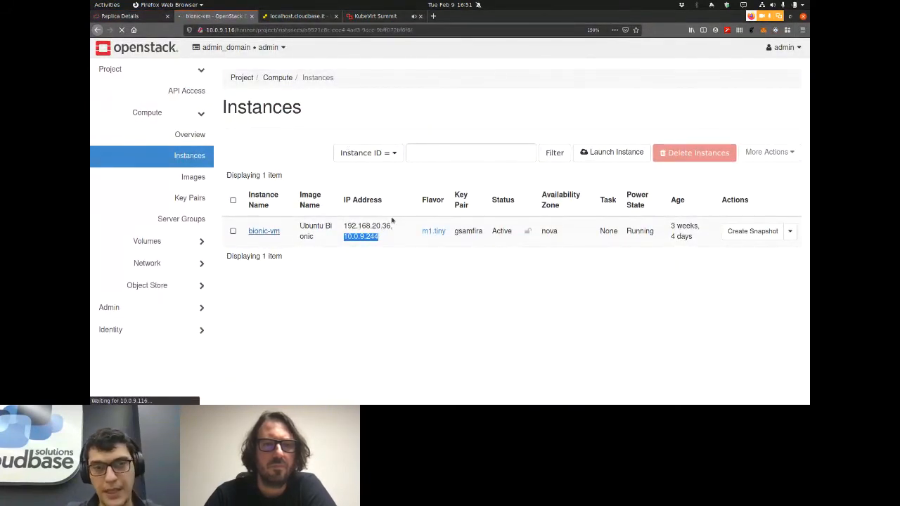
click(265, 231)
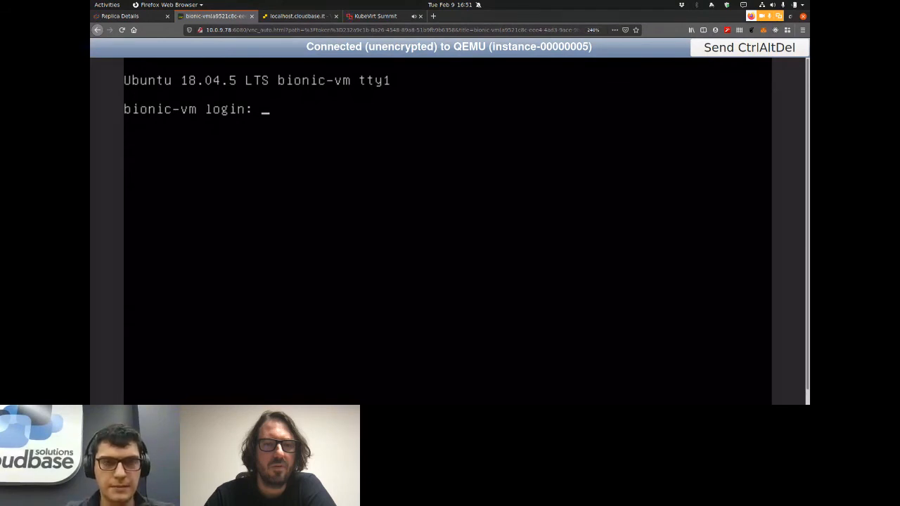
- Log in as ubuntu and write "Migrating from OpenStack to kubelvirt" into a timestamped migrateme .txt file, then return to Coriolis
text(ubuntu)
text(echo ")
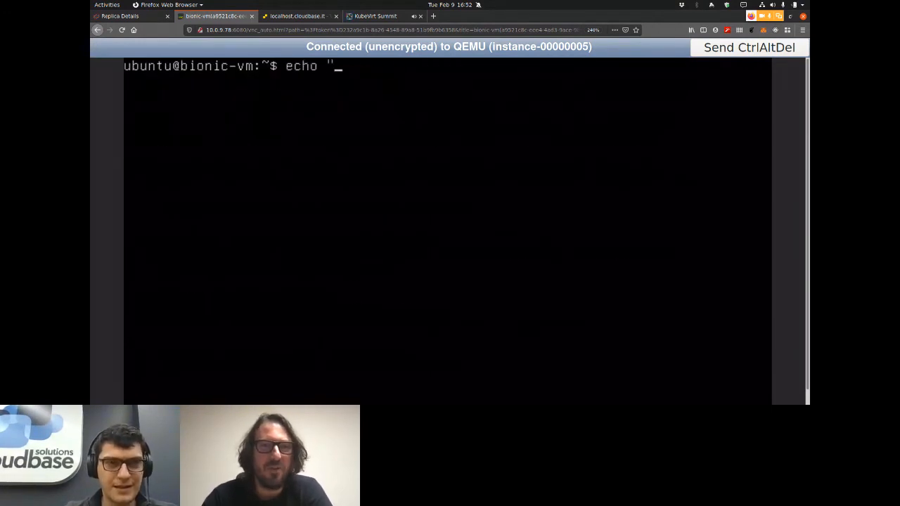
text(Migra)
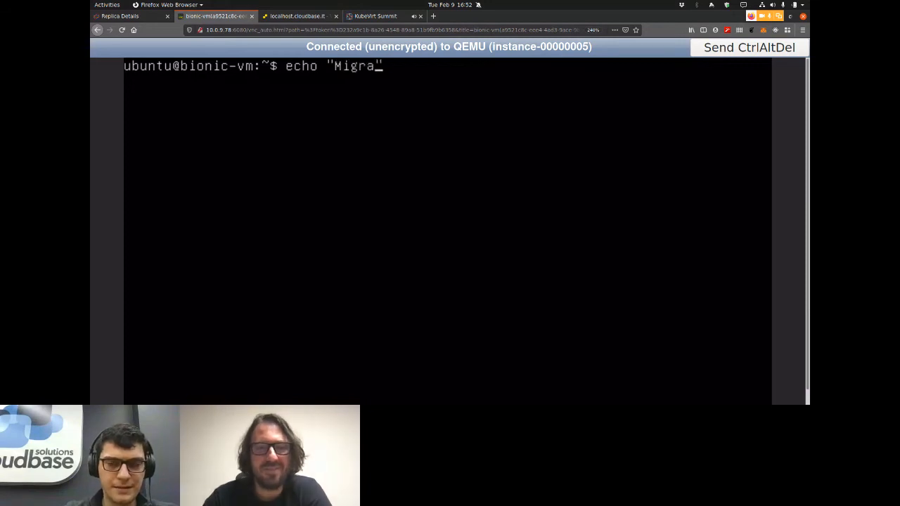
text(ting from Ope)
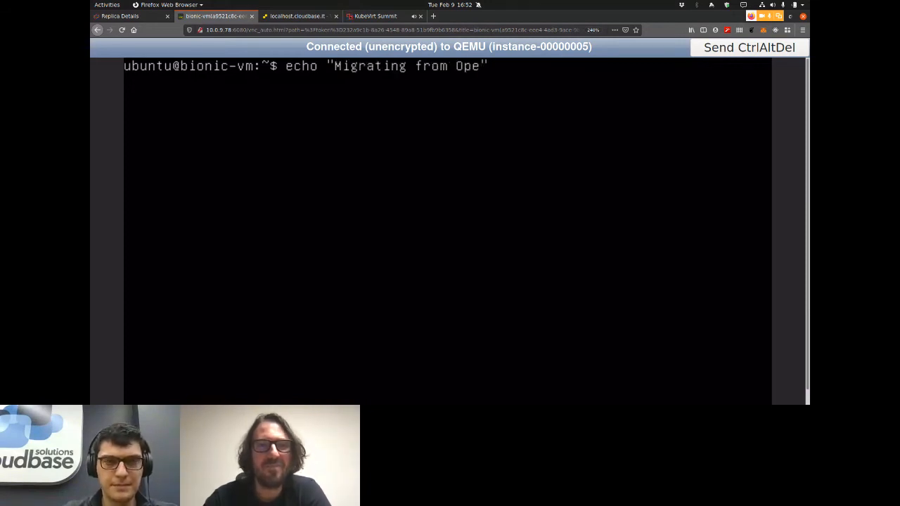
text(nStack to kub)
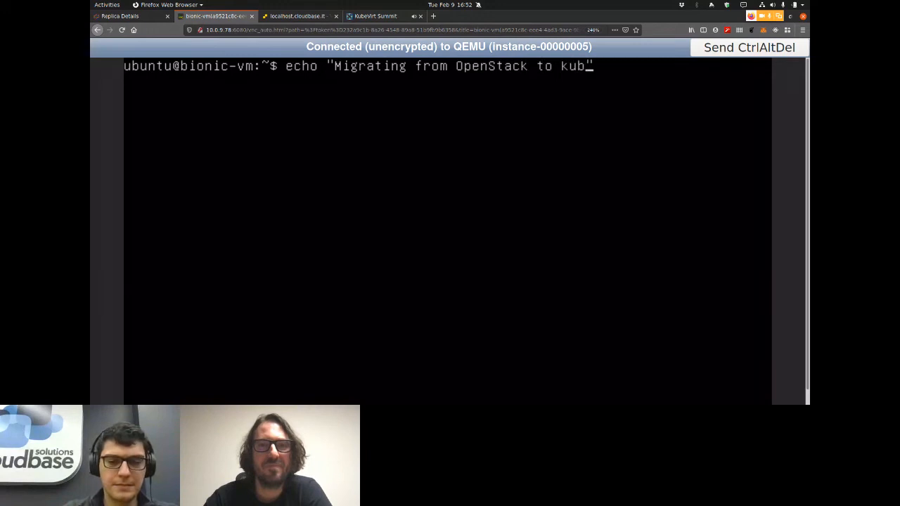
text(e)
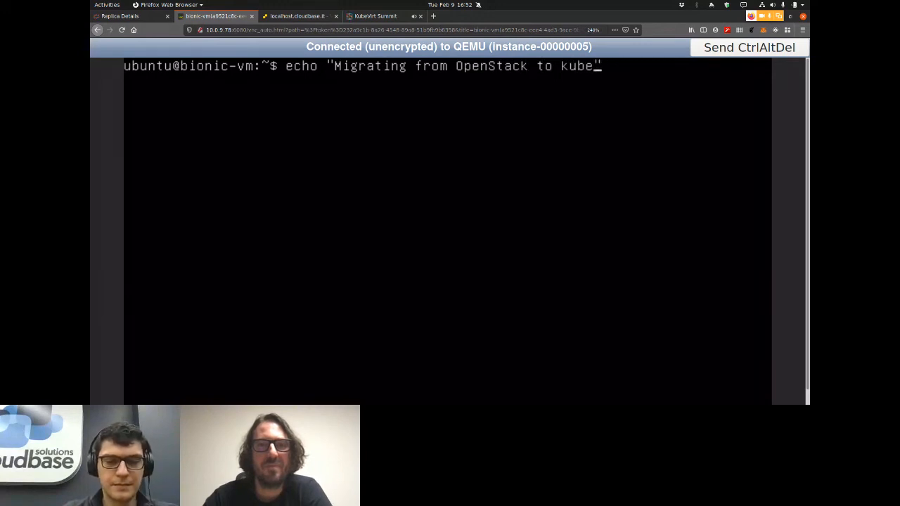
text(lvirt)
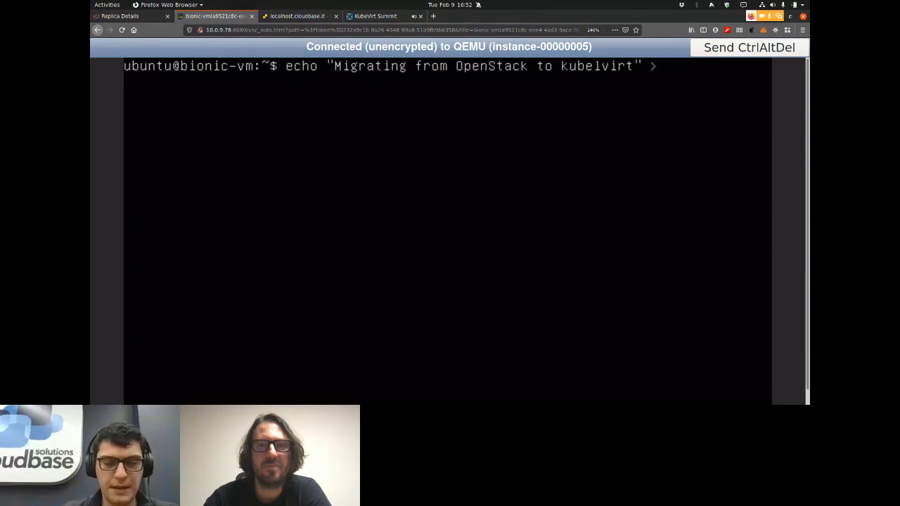
text(migrateme-`date +)
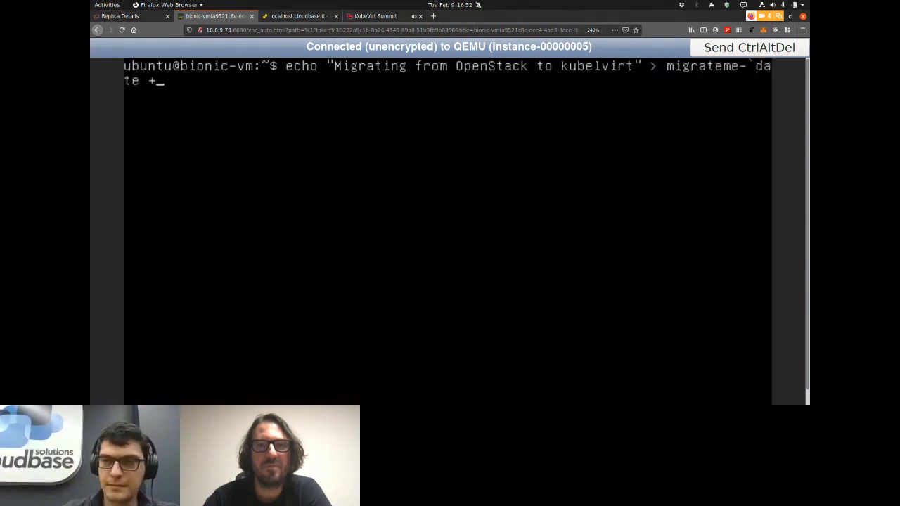
text(%s`.txt)
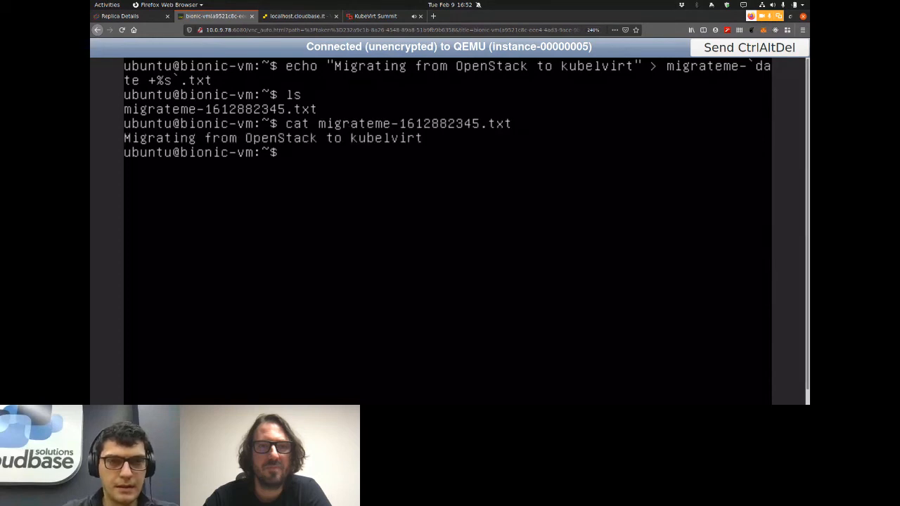
click(119, 15)
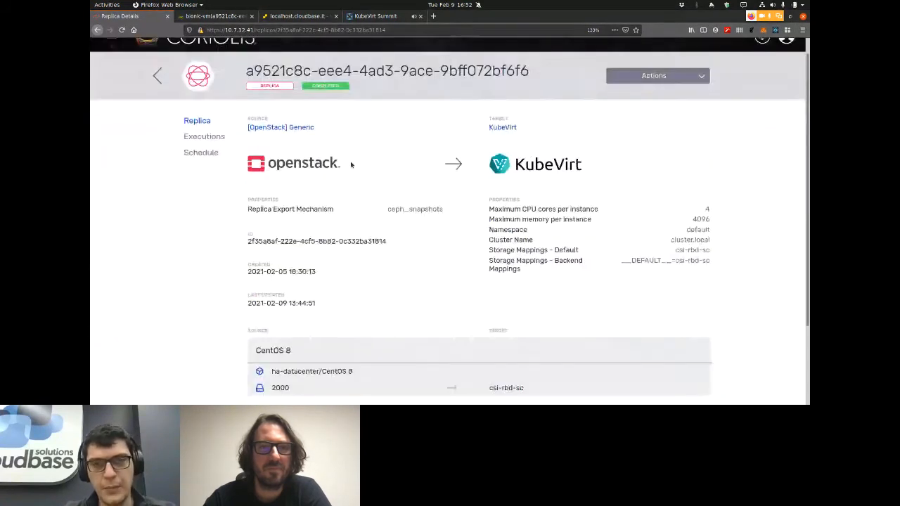
- Launch a new execution (#18) of the OpenStack-to-KubeVirt replica from its Executions list
click(204, 137)
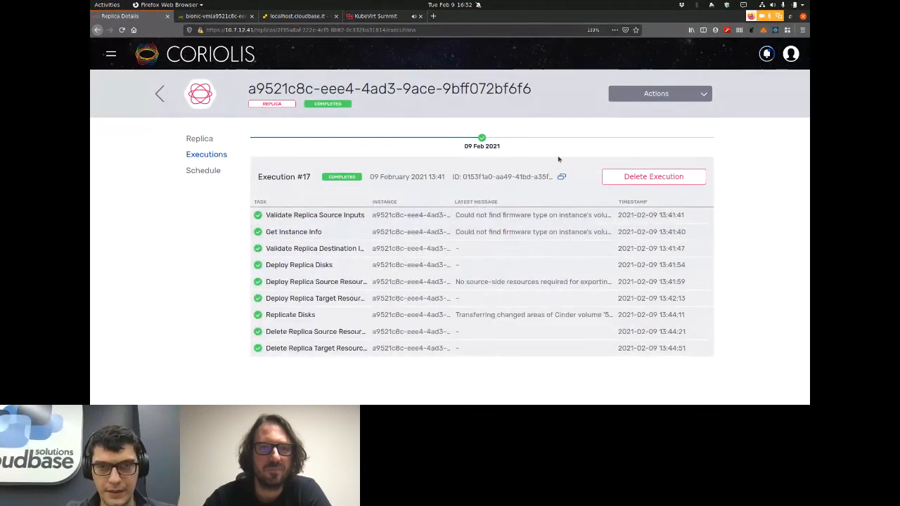
click(655, 93)
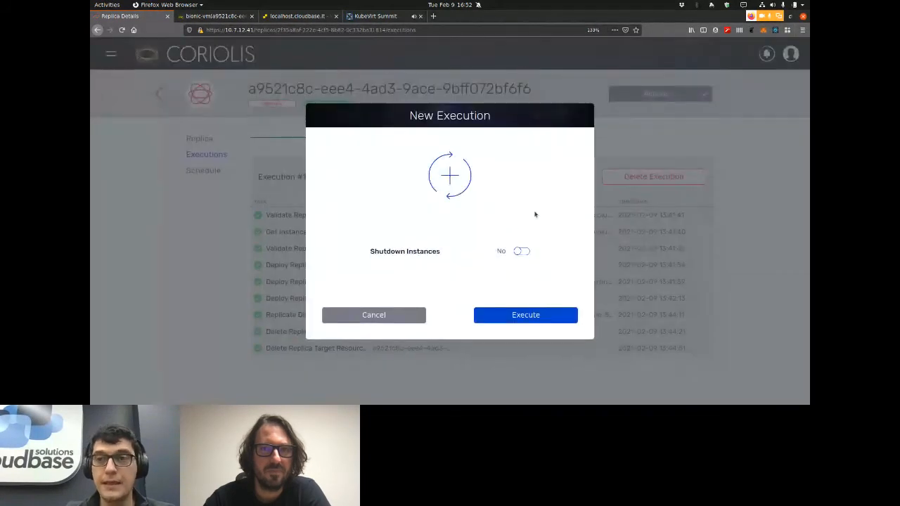
click(526, 316)
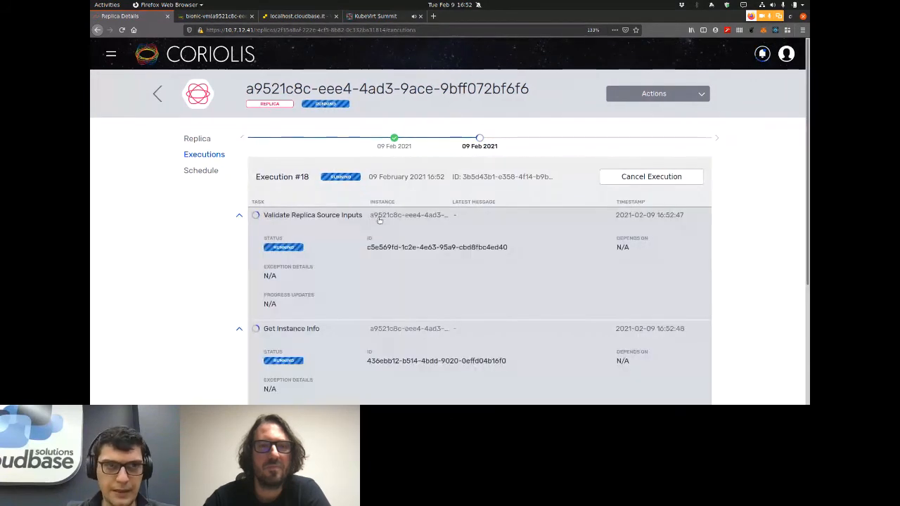
scroll(down, 3)
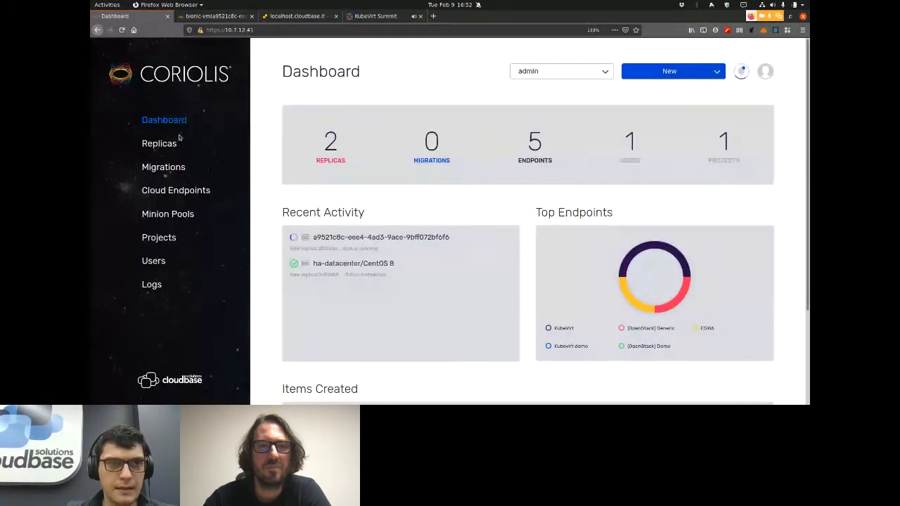
- Create a migration from the CentOS 8 replica's executions via Actions, keeping Clone Disks on
click(380, 236)
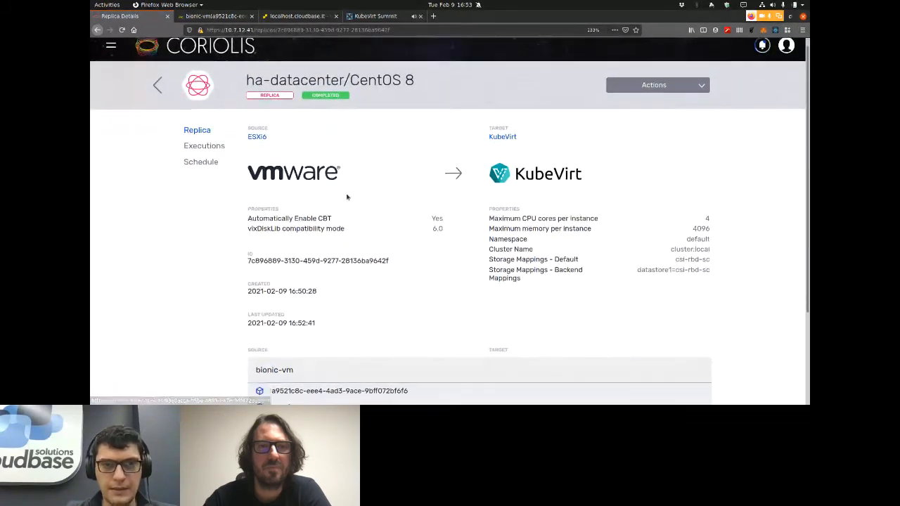
click(204, 145)
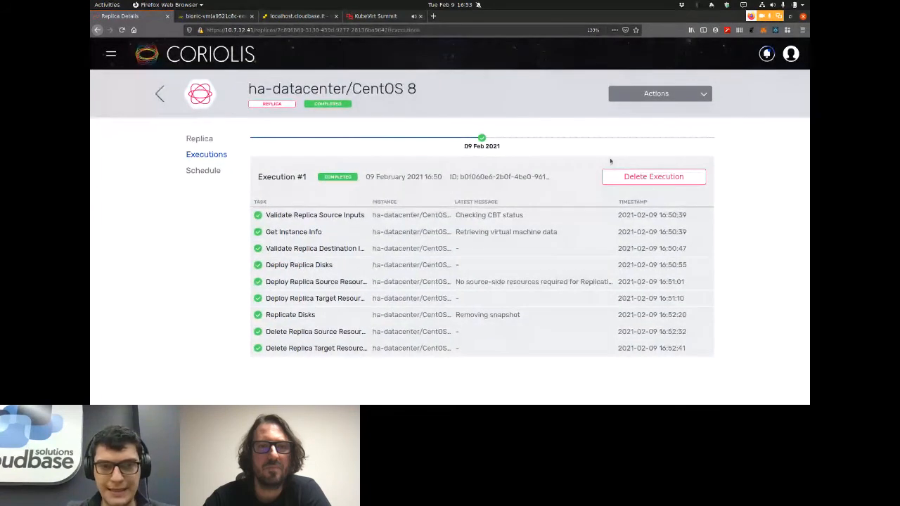
click(658, 93)
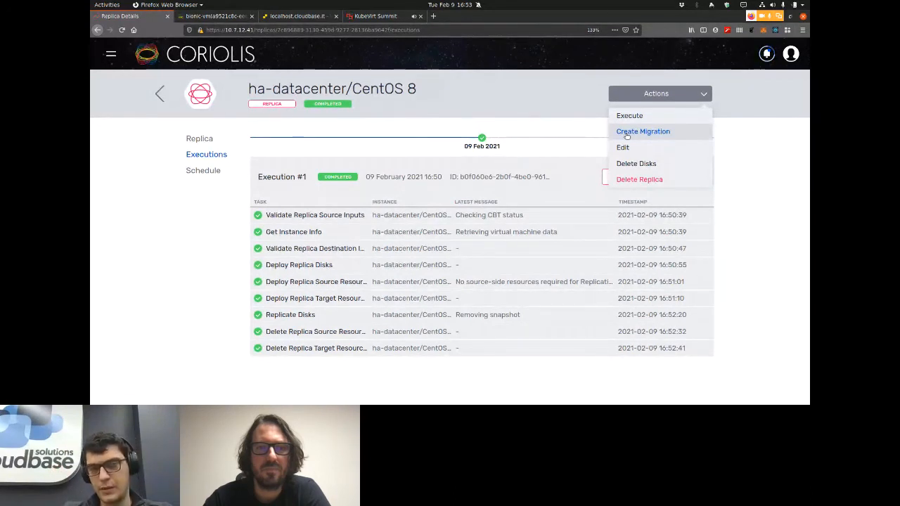
click(643, 131)
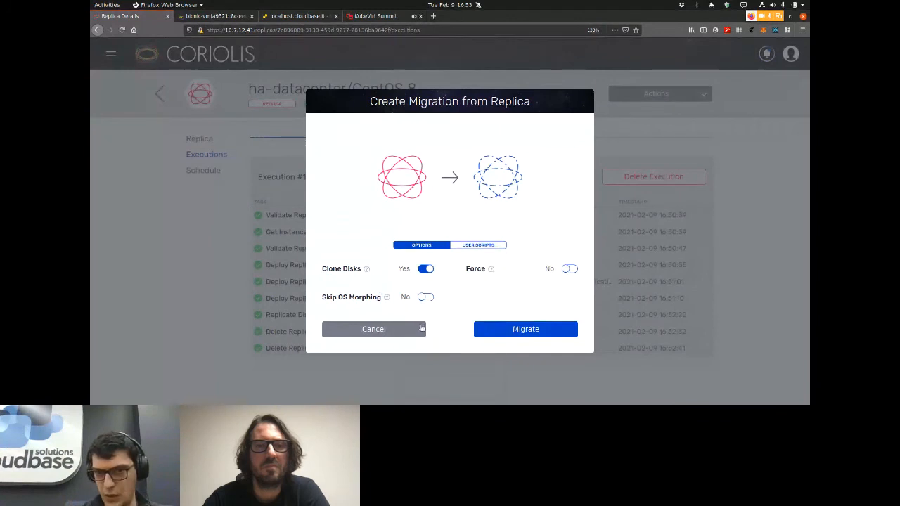
mouse_move(515, 281)
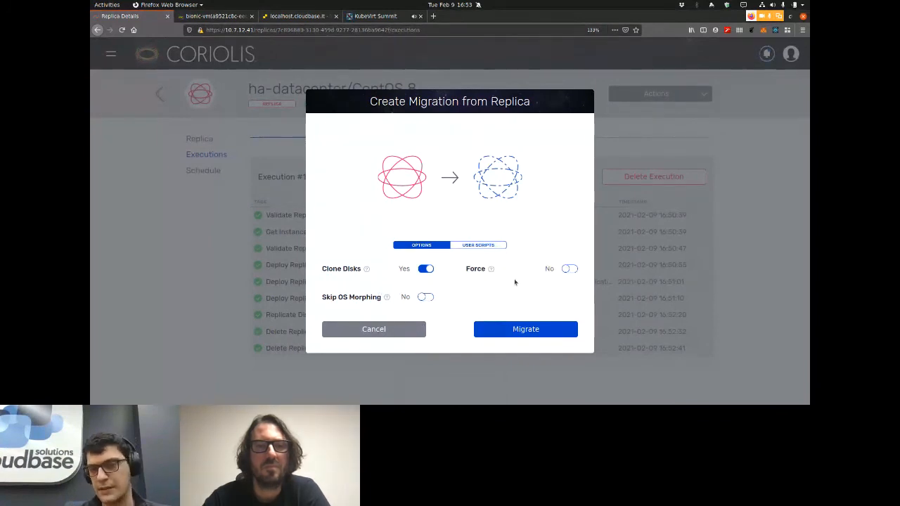
mouse_move(501, 279)
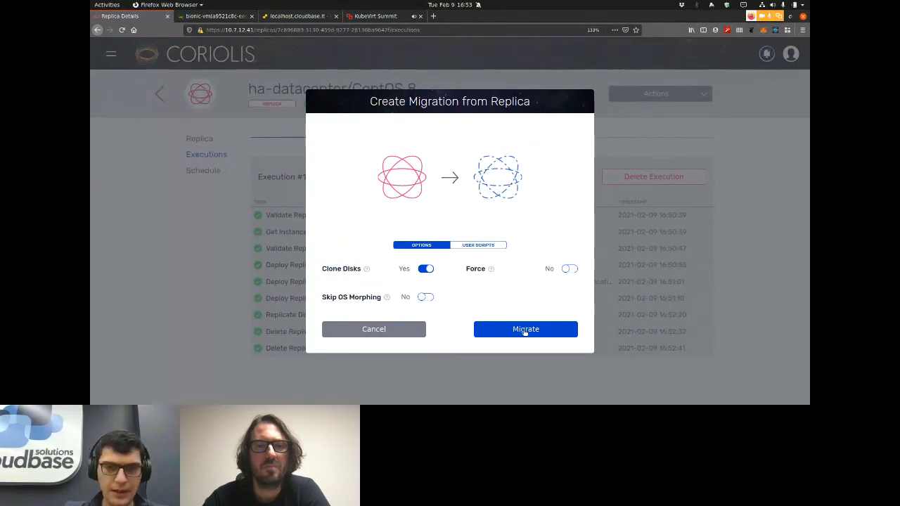
click(526, 329)
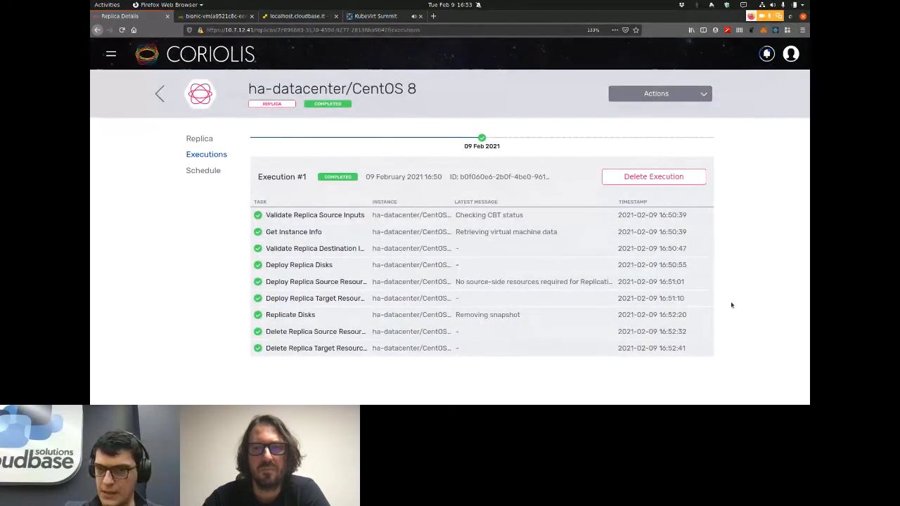
mouse_move(753, 284)
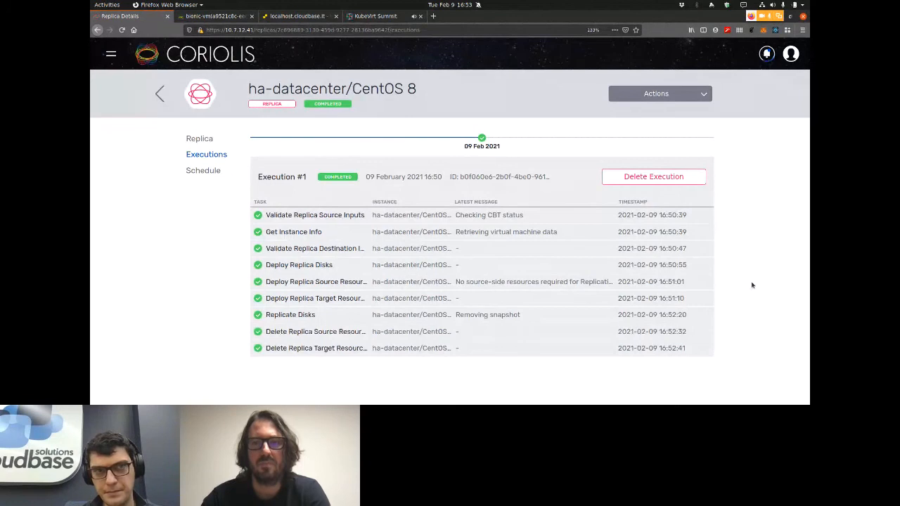
mouse_move(773, 384)
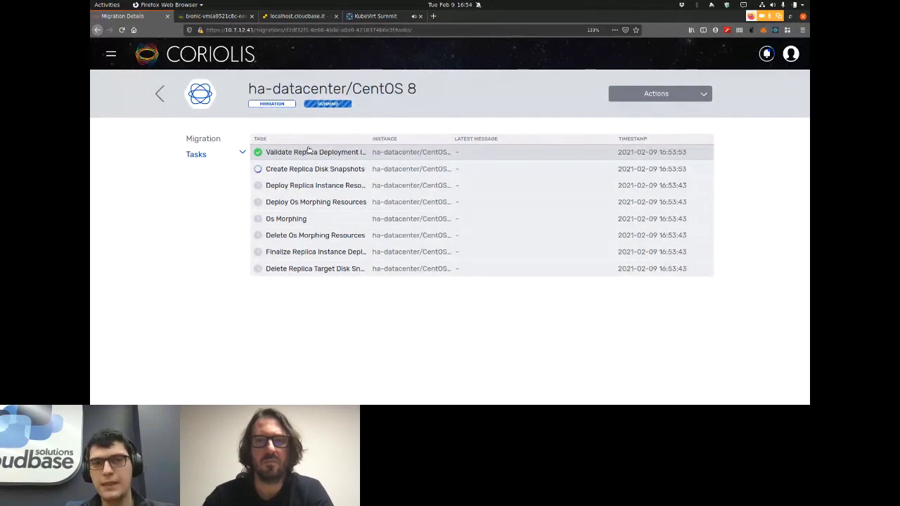
- Follow the CentOS 8 migration's task list as replica deployment is validated
click(315, 169)
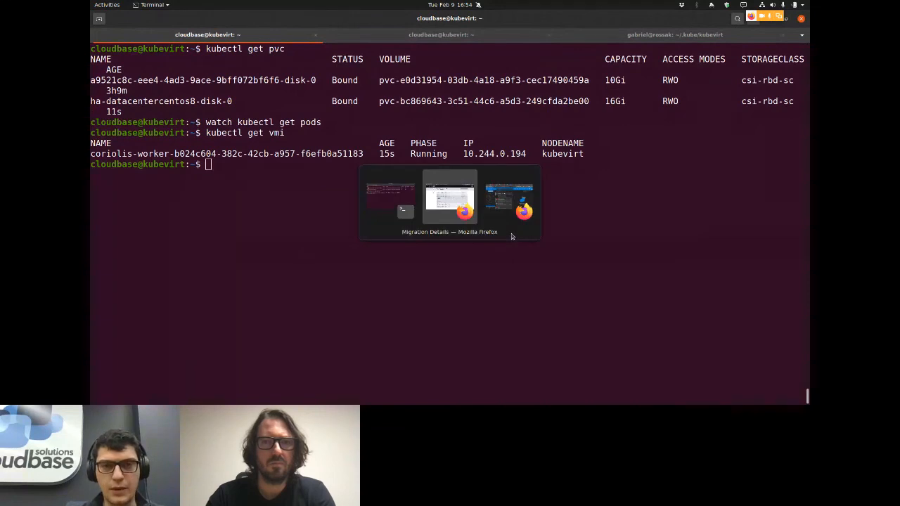
- Check the terminal listing the bound CentOS 8 volume and running coriolis-worker VMI
click(450, 197)
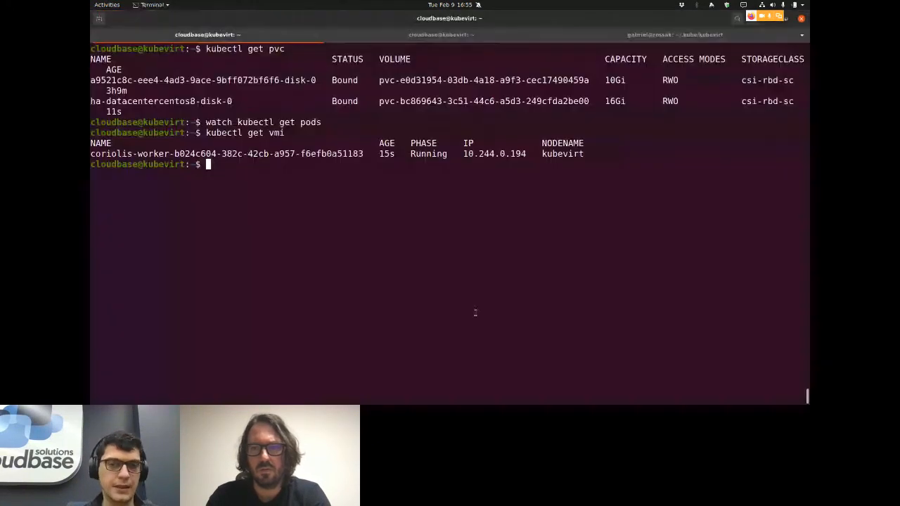
- Follow the OS Morphing task to initrd generation, then open the other replica's details
double_click(494, 153)
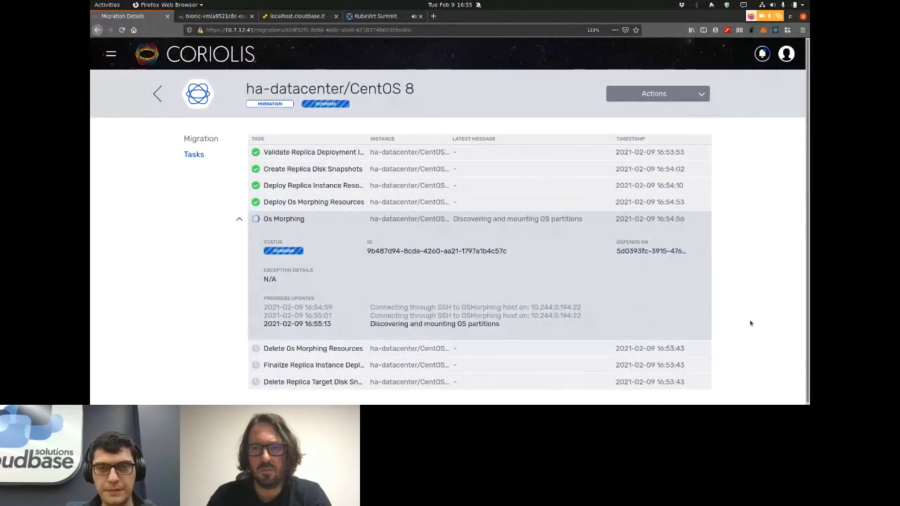
mouse_move(757, 235)
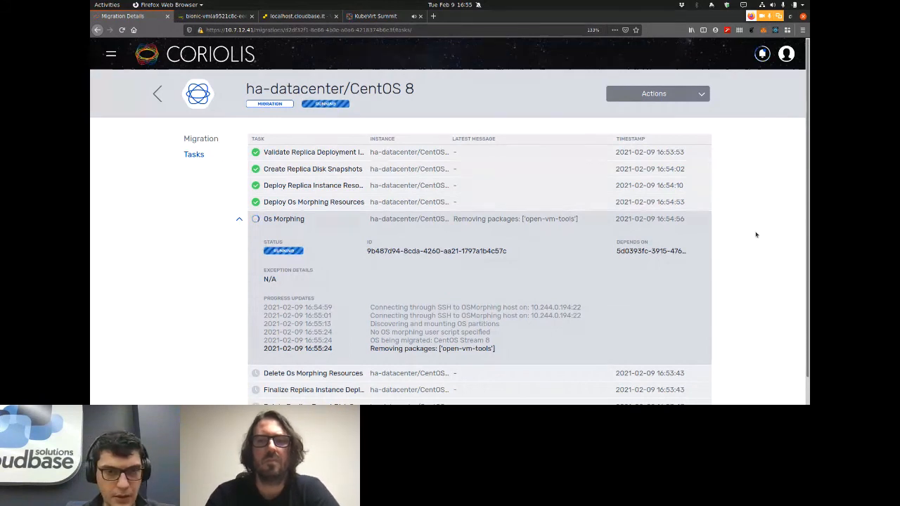
mouse_move(436, 234)
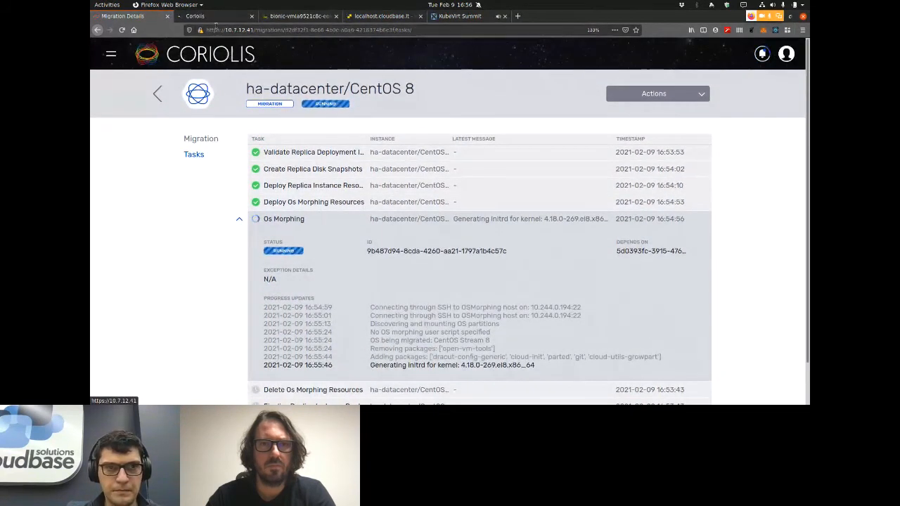
click(205, 15)
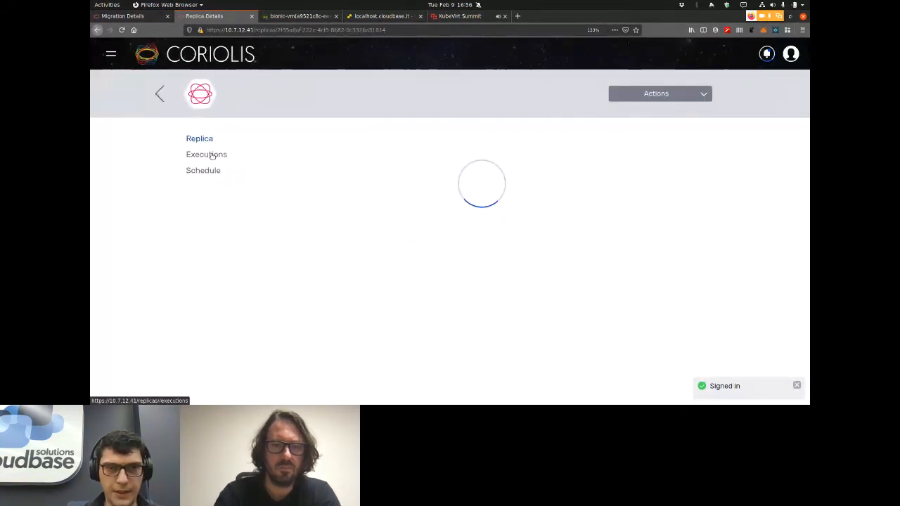
- Review completed Execution #18 of replica a9521c8c and list its available actions
click(205, 154)
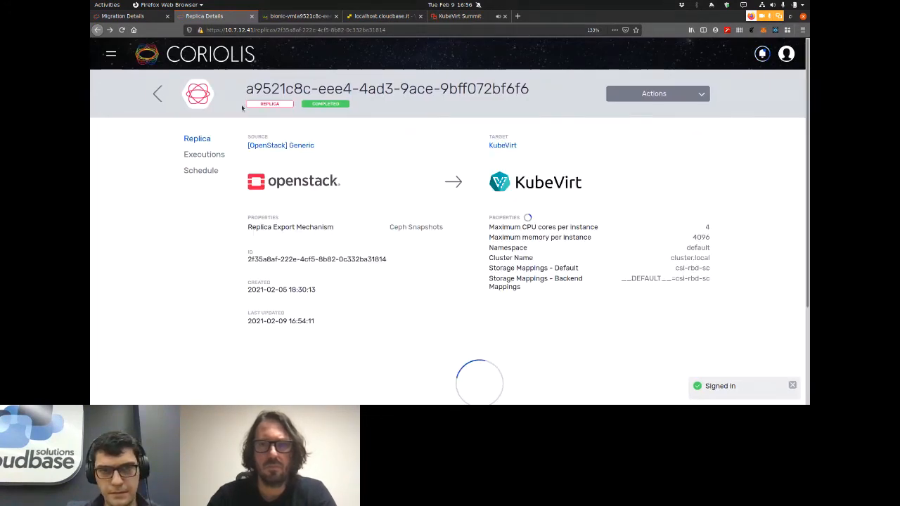
click(206, 154)
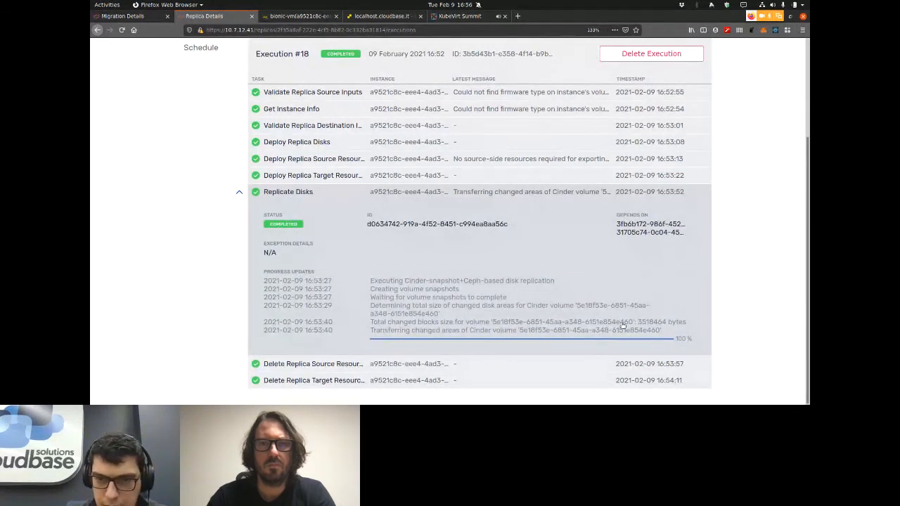
mouse_move(555, 258)
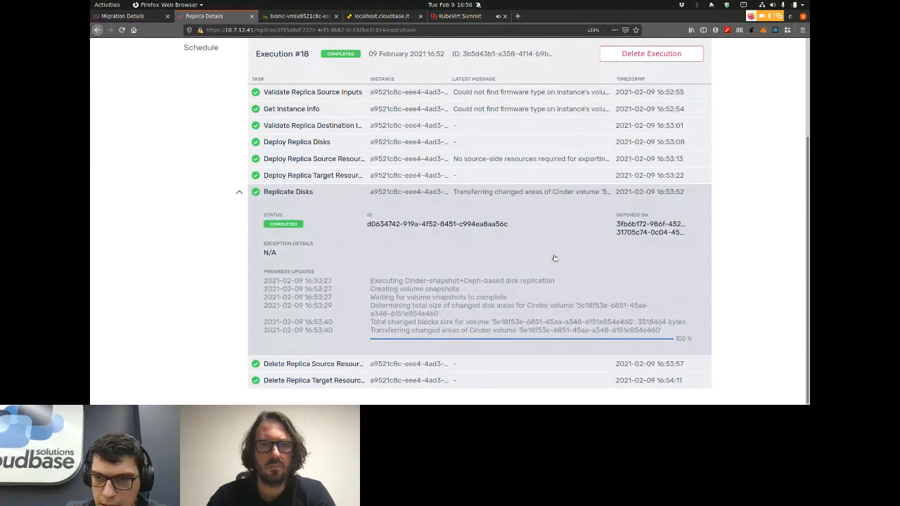
click(653, 93)
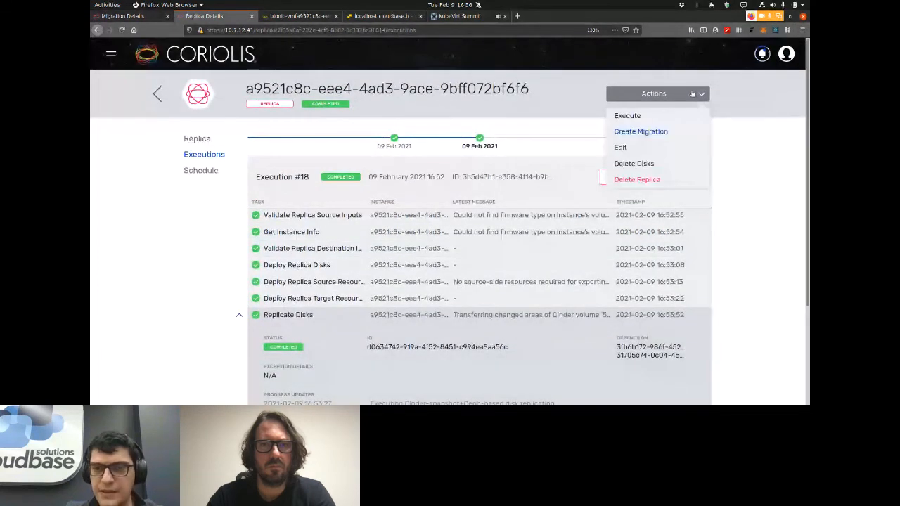
mouse_move(642, 132)
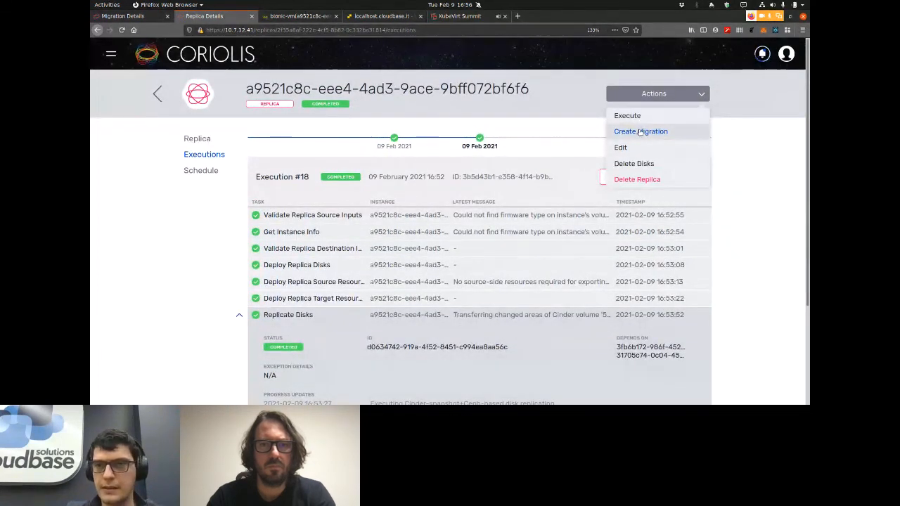
- Create a migration from the Ubuntu VM's completed replica and view its status
click(640, 133)
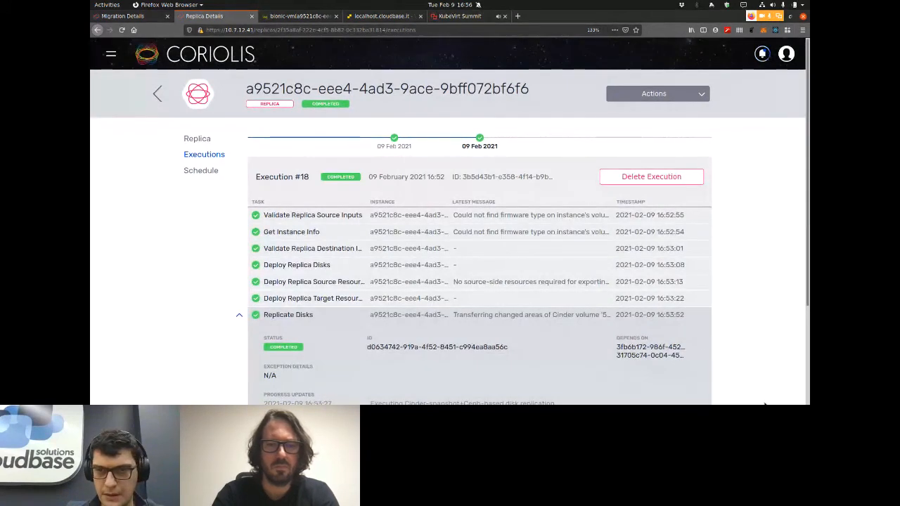
mouse_move(776, 397)
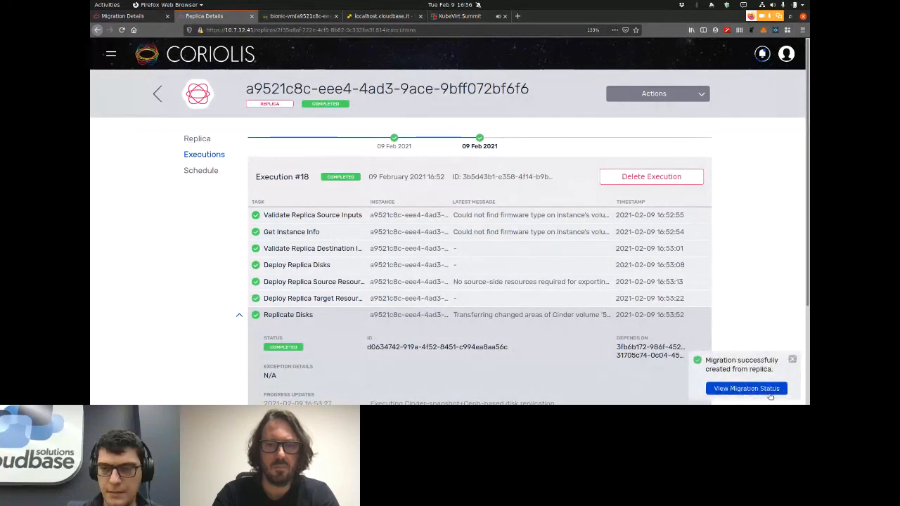
click(745, 388)
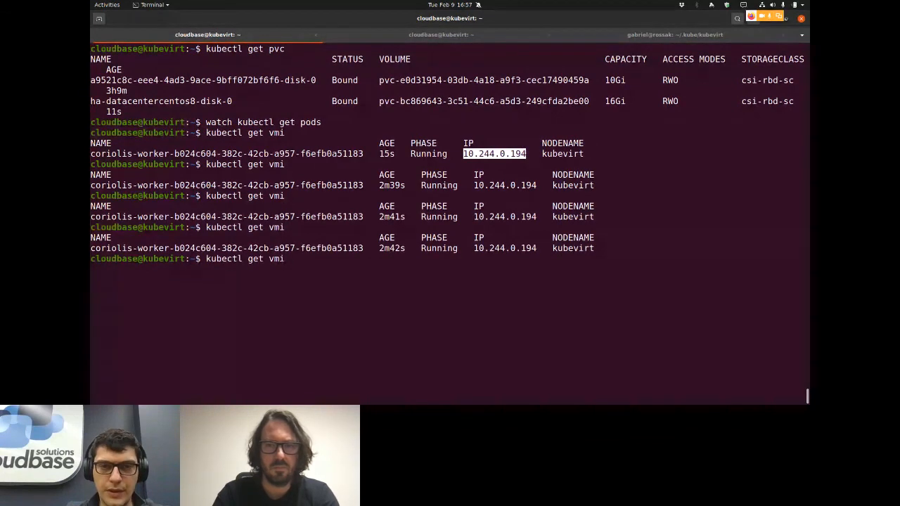
- Rerun kubectl get vmi until the worker disappears, then copy the CentOS VMI name
key(Return)
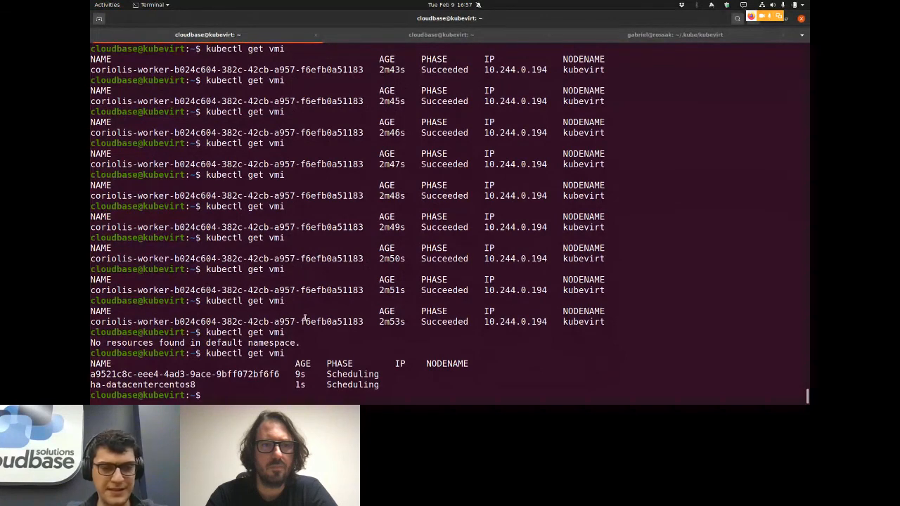
double_click(142, 386)
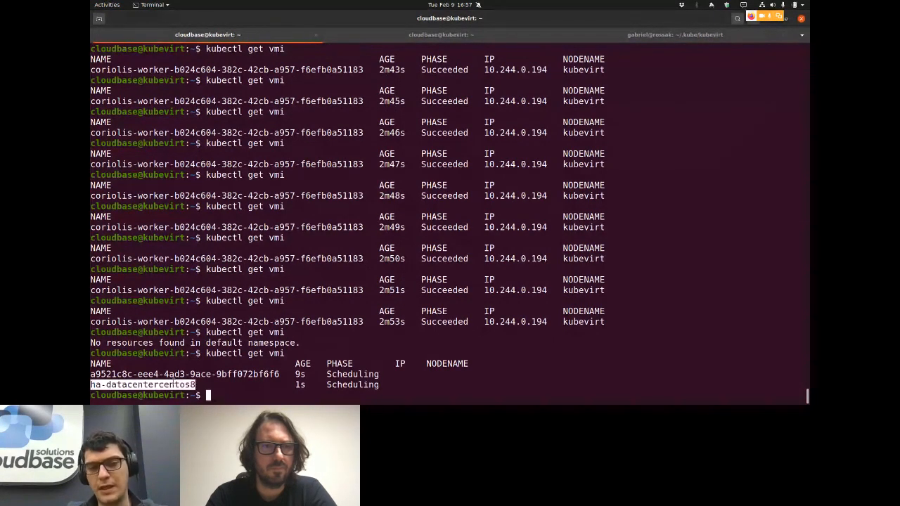
text(vi)
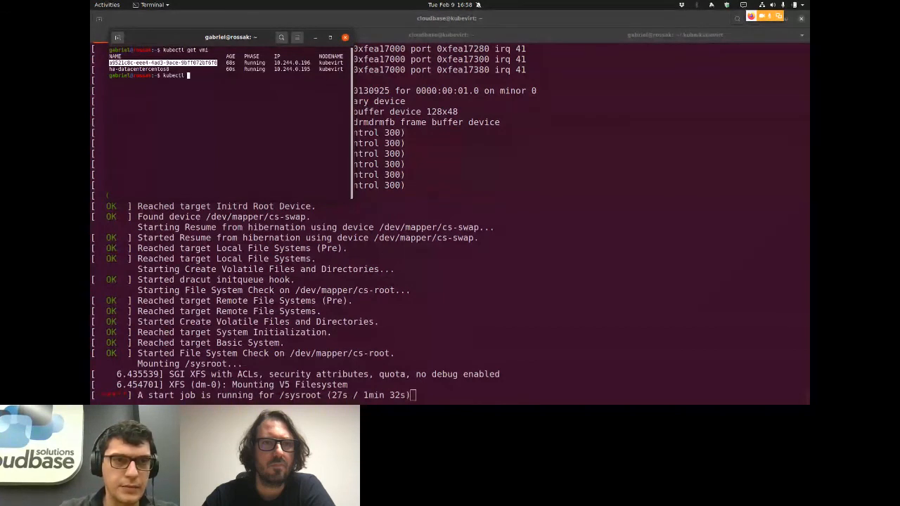
- Run virtctl vnc on VMI a9521c8c-eee4-4ad3-9ace-9bff072bf6f6 and bring its Remote Viewer window forward
text(vnc)
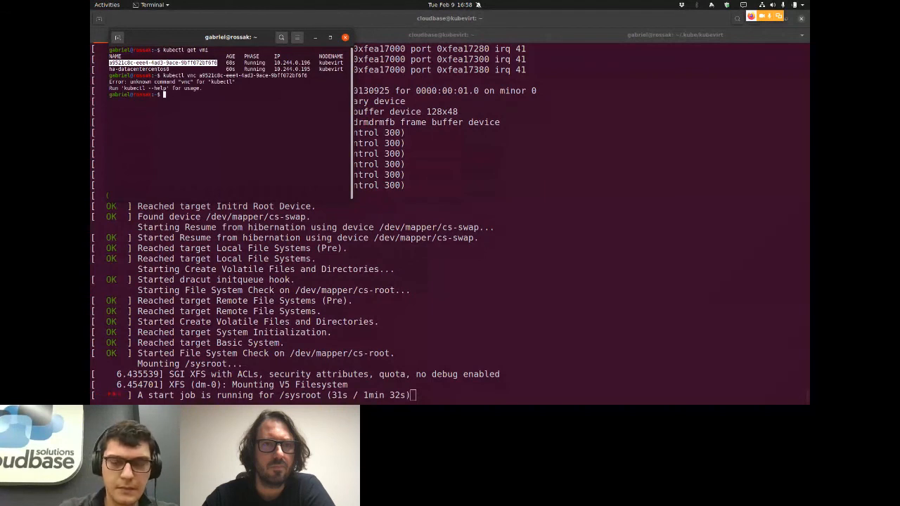
text(vnc a9521c8c-eee4-4ad3-9ace-9bff072bf6f6)
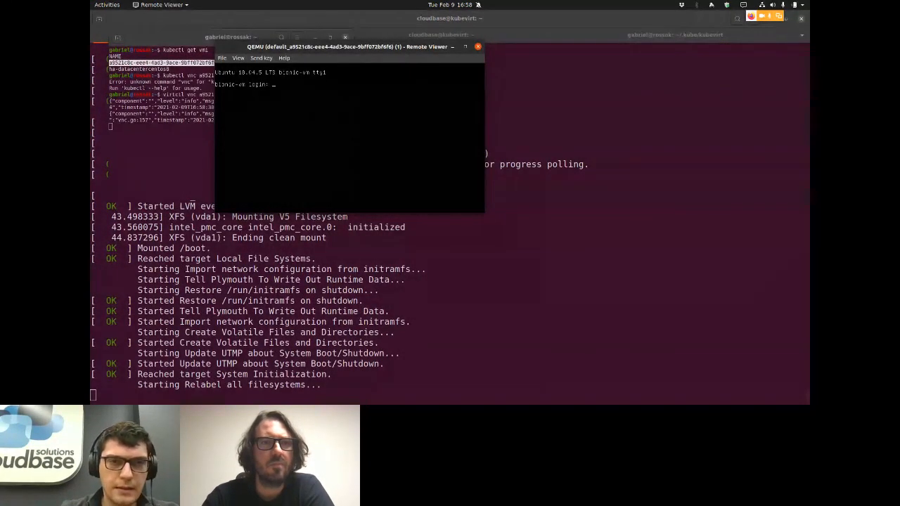
click(478, 47)
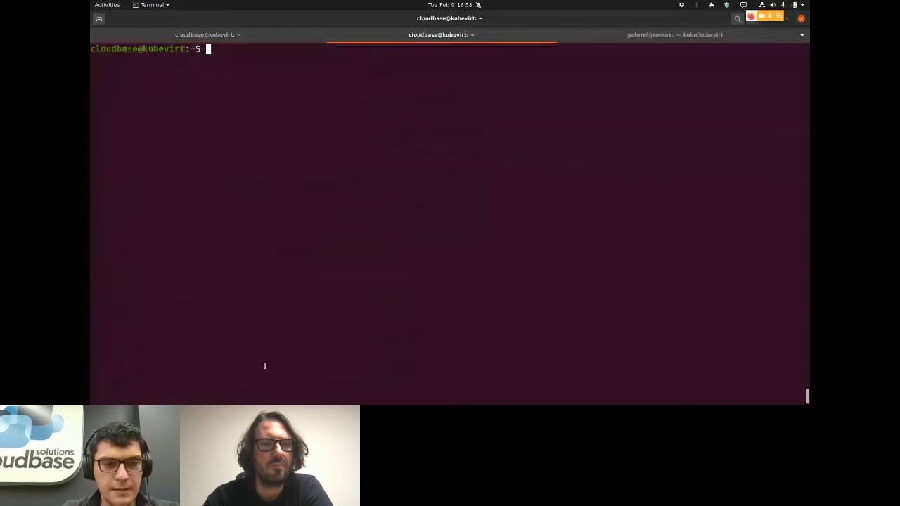
- Open the Ubuntu VMI's virtctl console, log in as ubuntu and cat the migrateme marker file
text(k)
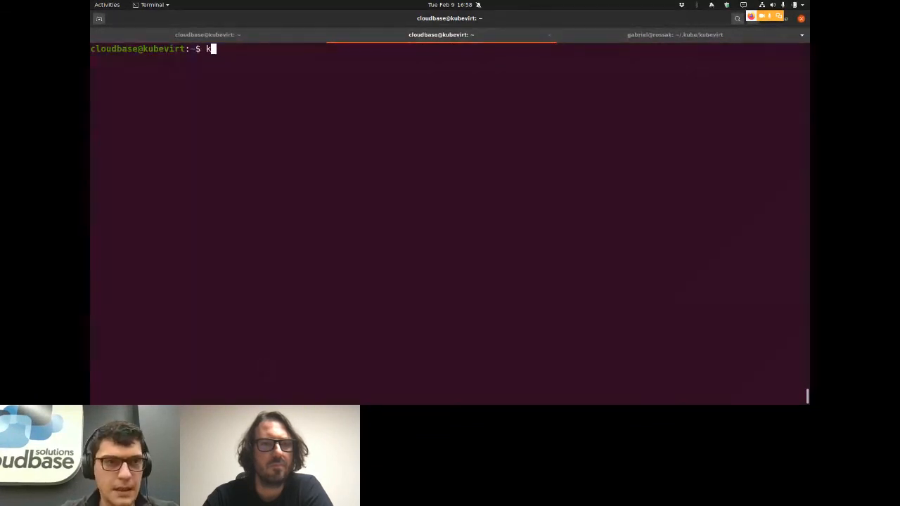
text(ubectl get vmi)
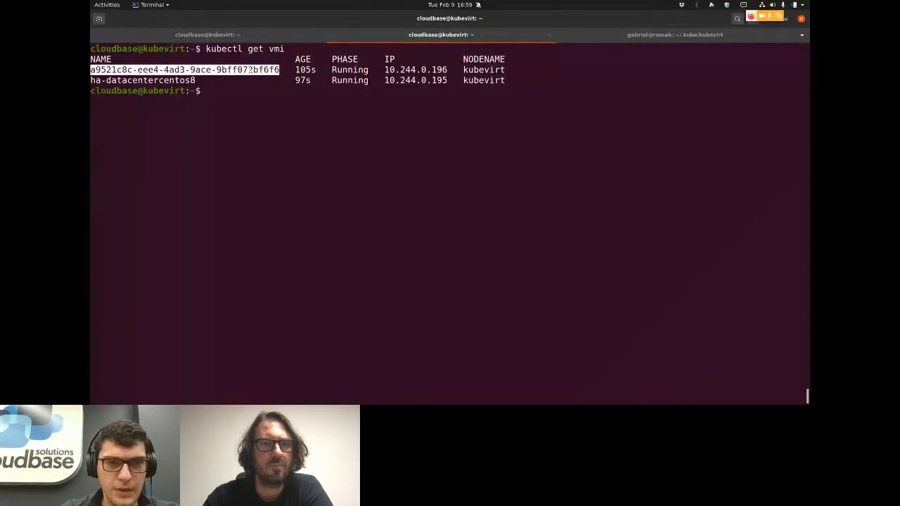
text(virtctl console a9521c8c-eee4-4ad3-9ace-9bff072bf6f6)
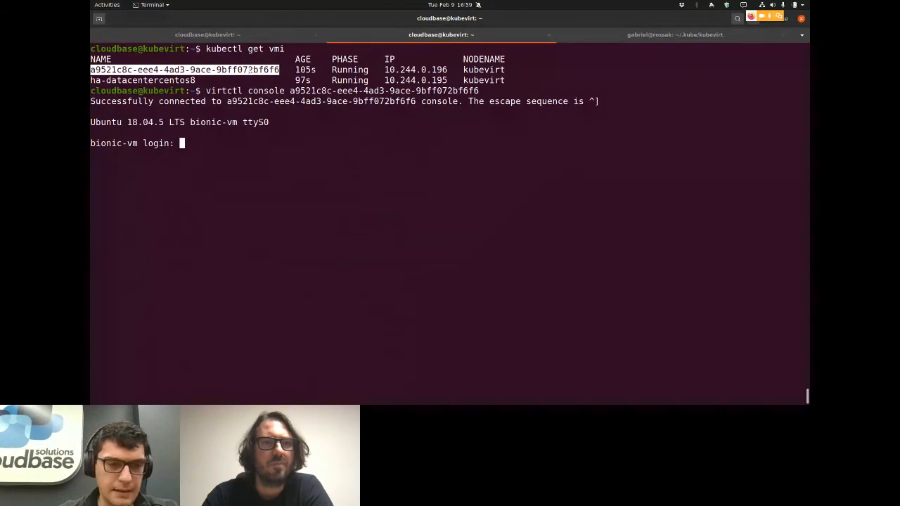
text(ubuntu)
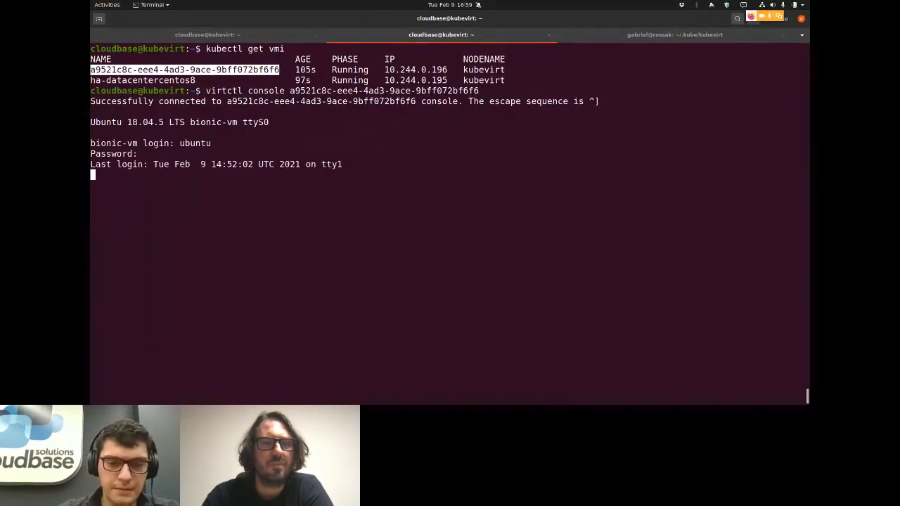
text(cat migrateme-1612882345.txt)
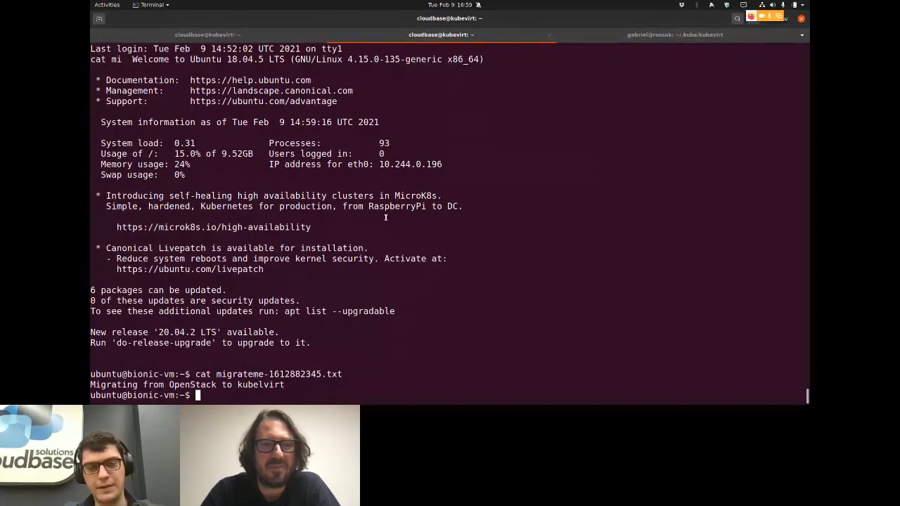
mouse_move(495, 135)
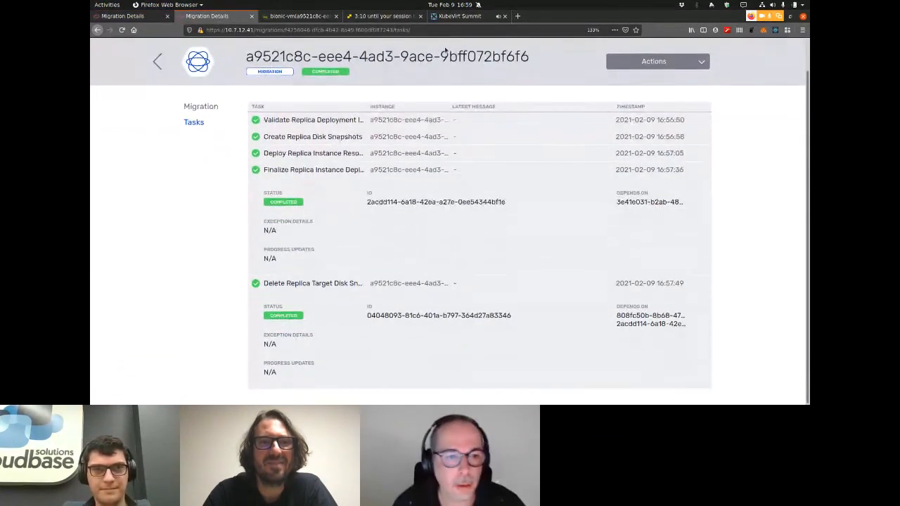
- Show the CentOS console on the ESXi tab, then return to the KubeVirt Summit conference page
click(379, 15)
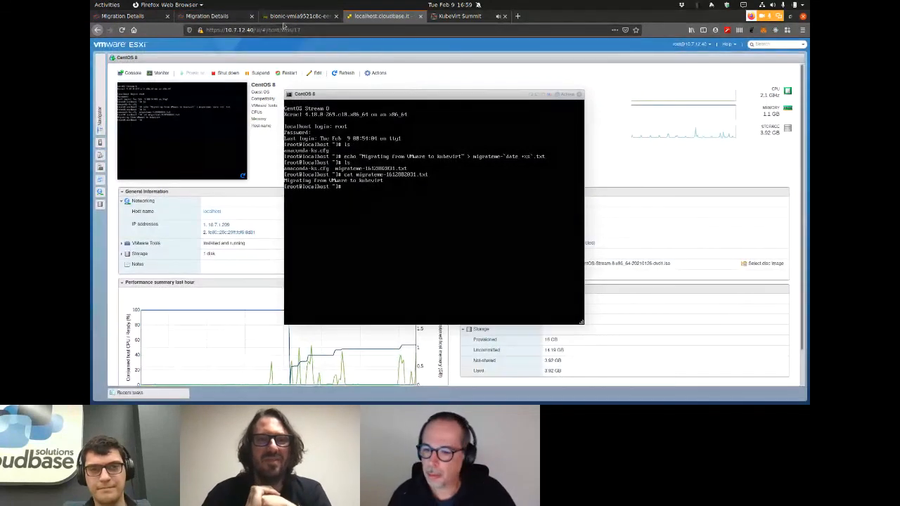
click(459, 15)
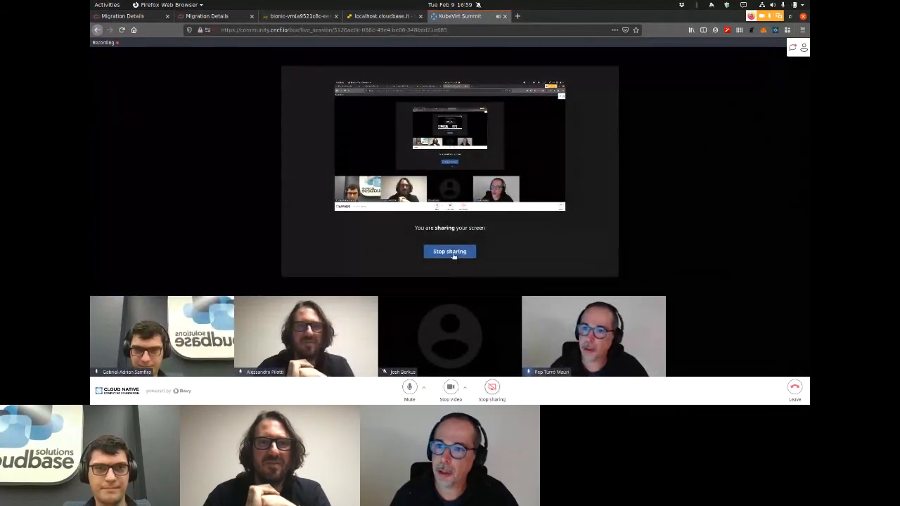